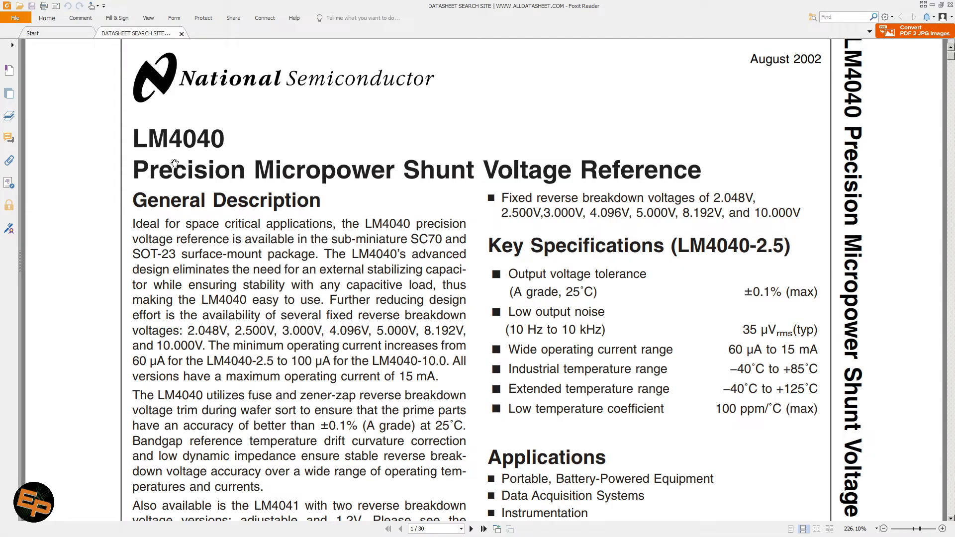
- Scroll page 1 of the LM4040 datasheet to the SOT-23, TO-92 and SC70 connection diagrams
double_click(150, 139)
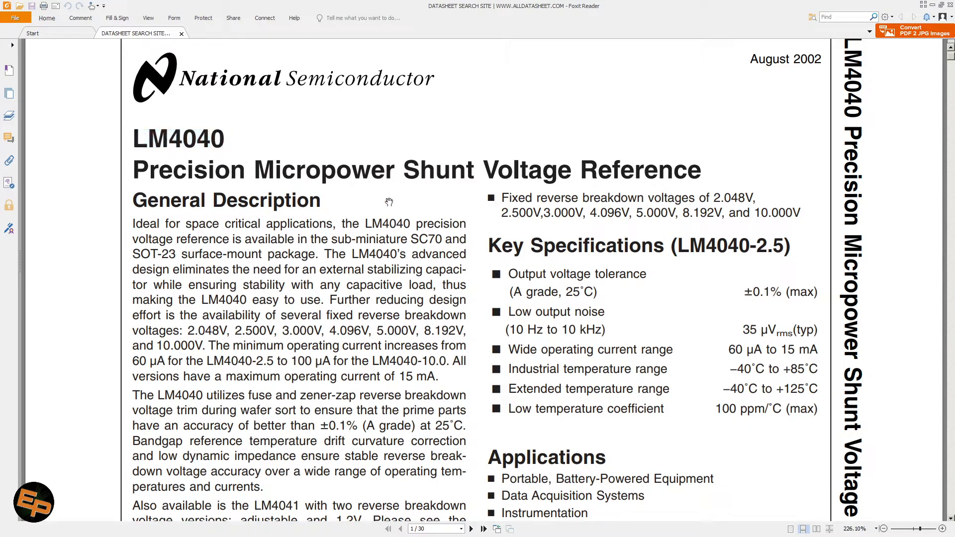
mouse_move(545, 179)
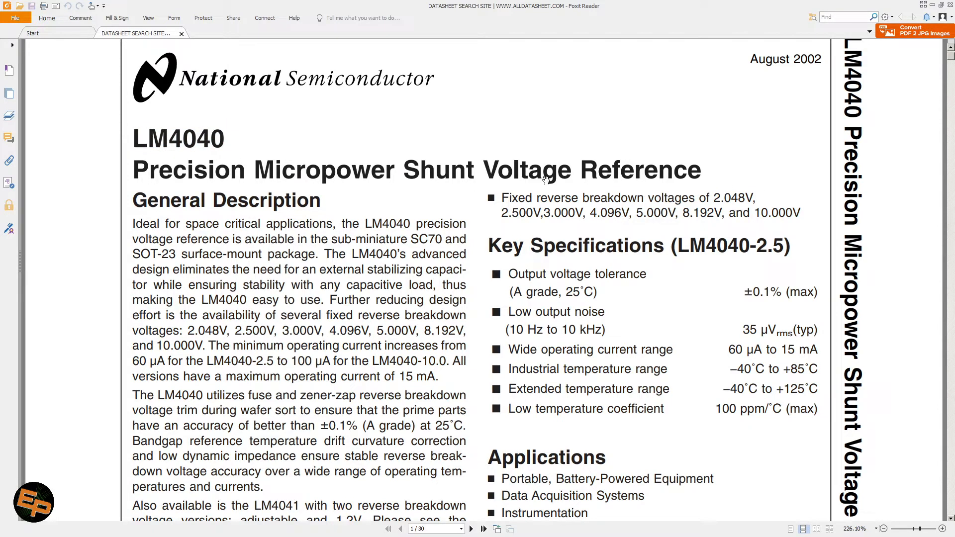
mouse_move(700, 241)
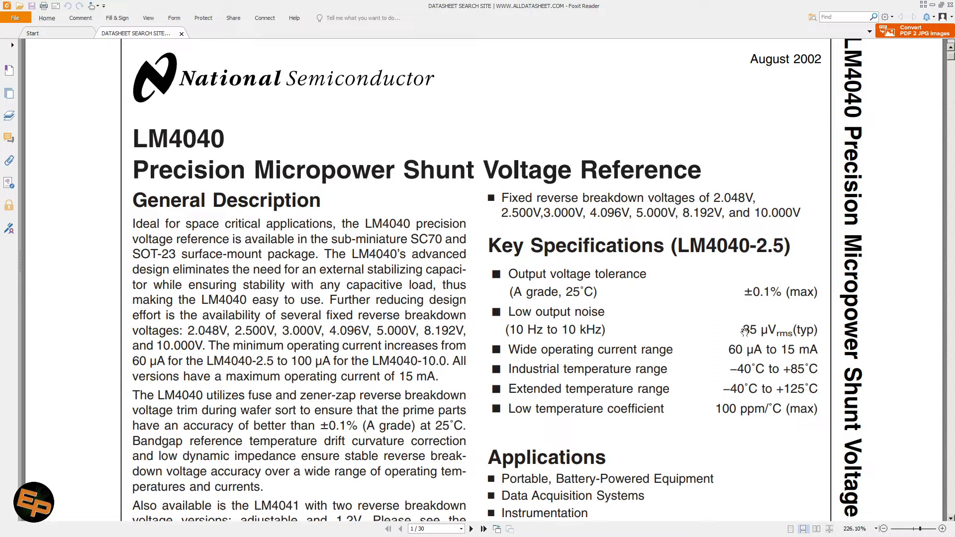
double_click(752, 331)
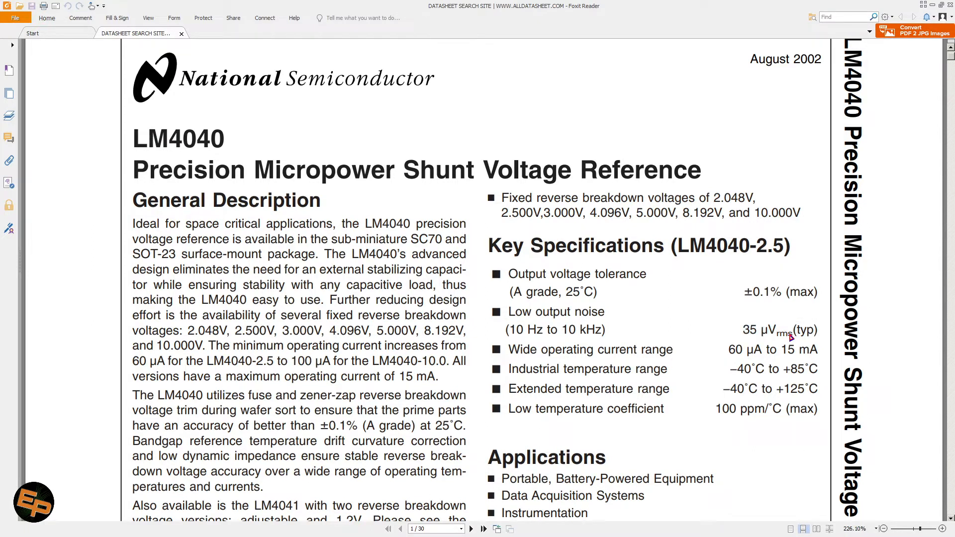
mouse_move(787, 345)
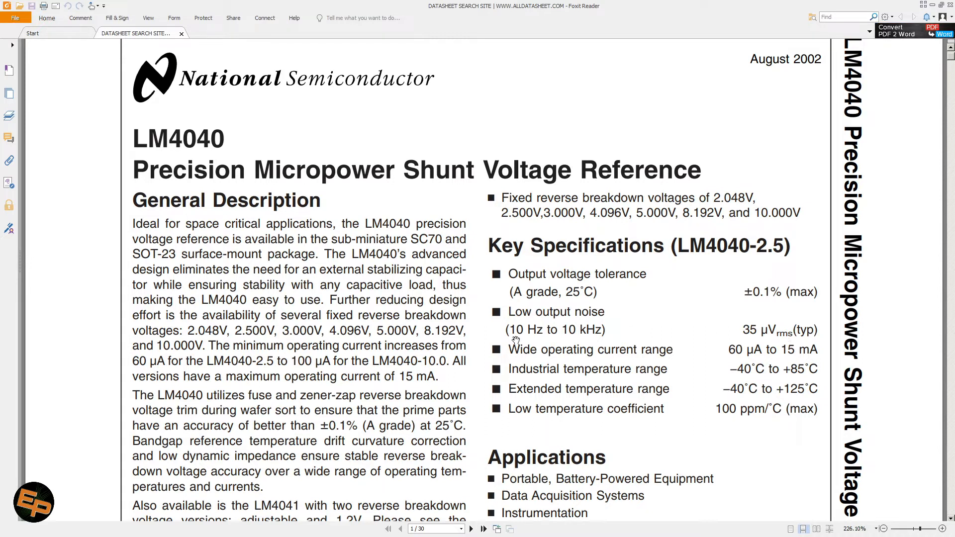
mouse_move(644, 331)
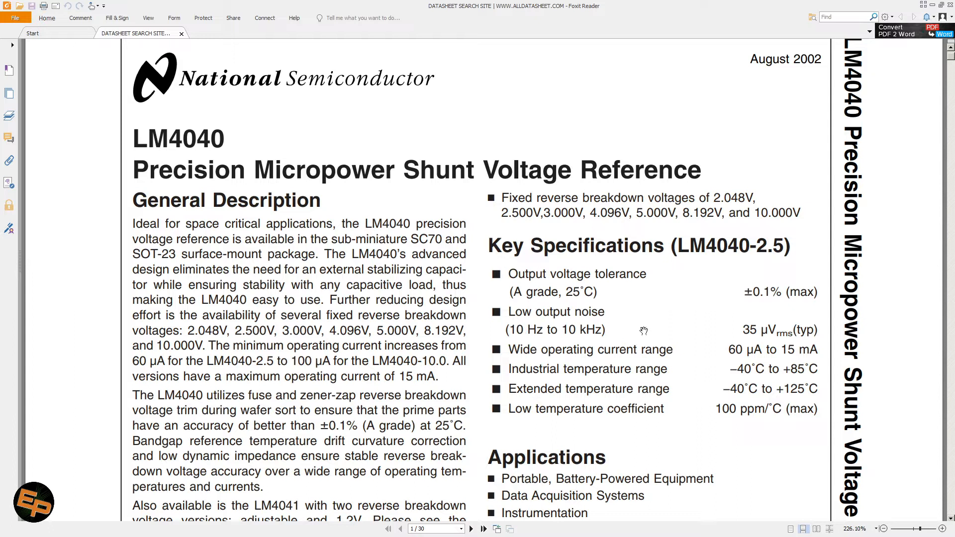
mouse_move(501, 318)
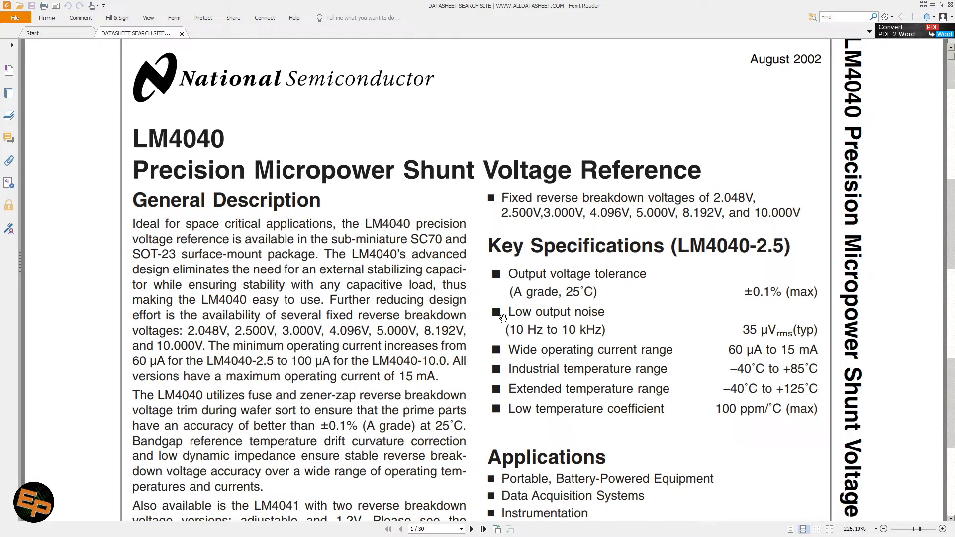
mouse_move(564, 315)
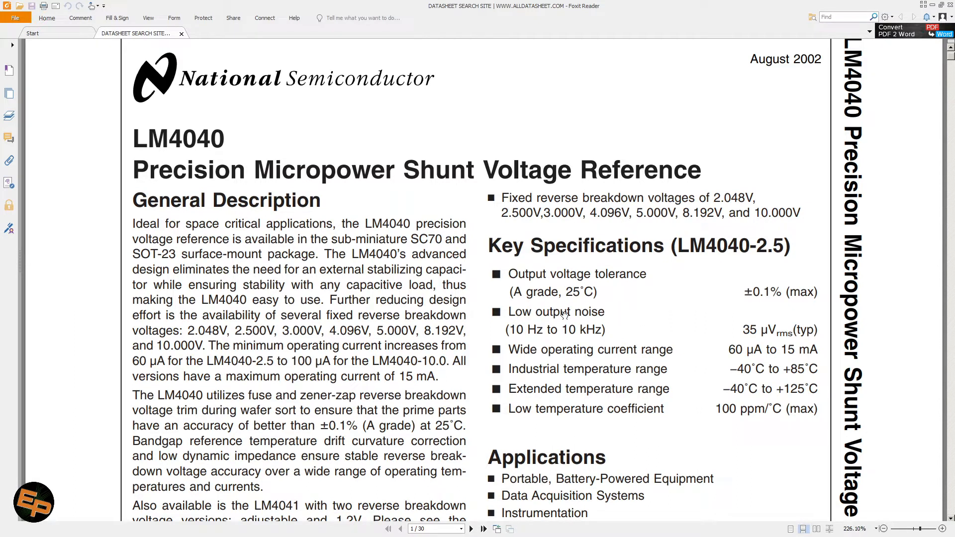
mouse_move(561, 404)
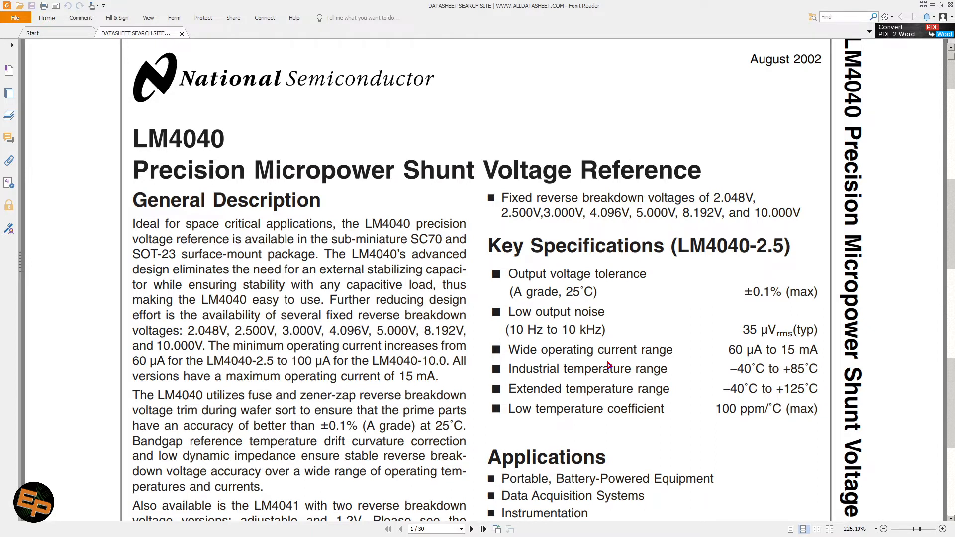
scroll("down", 3)
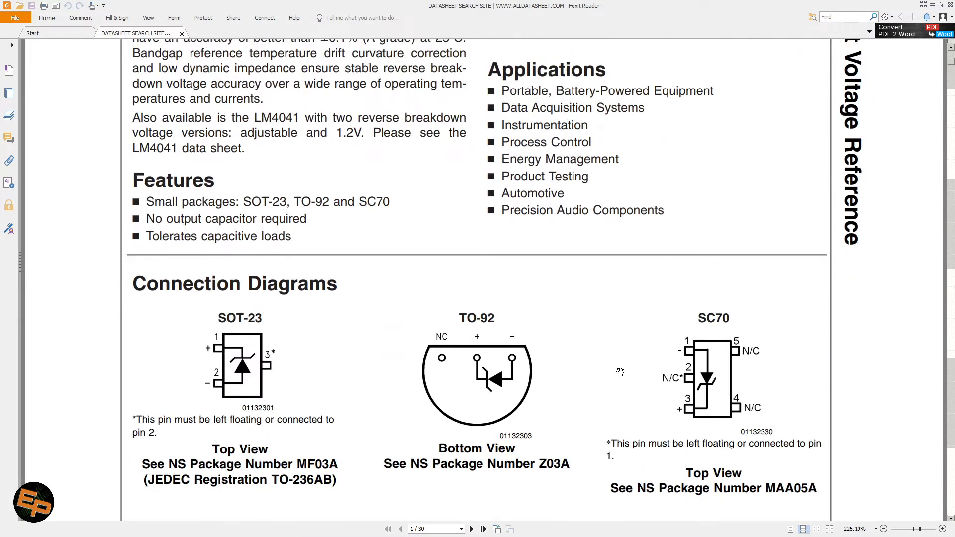
scroll("down", 3)
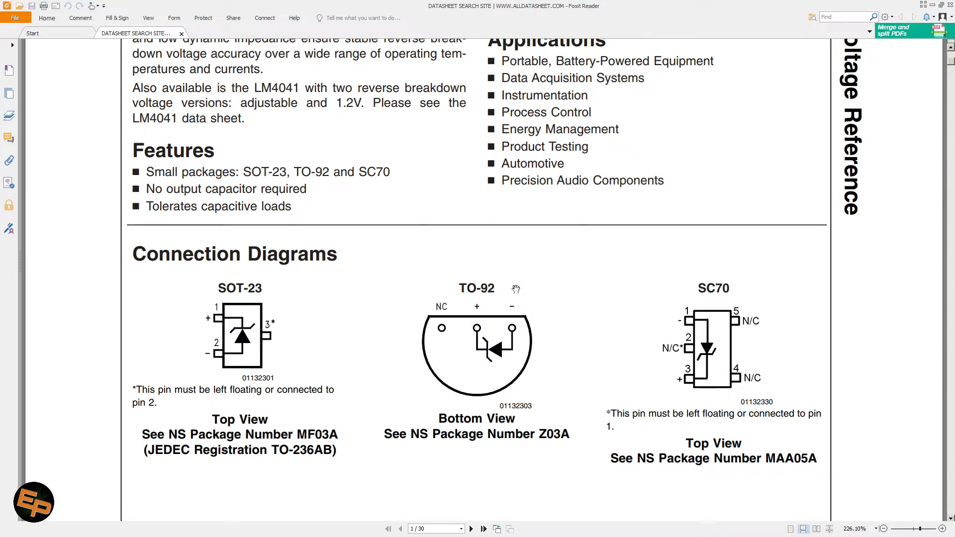
mouse_move(477, 343)
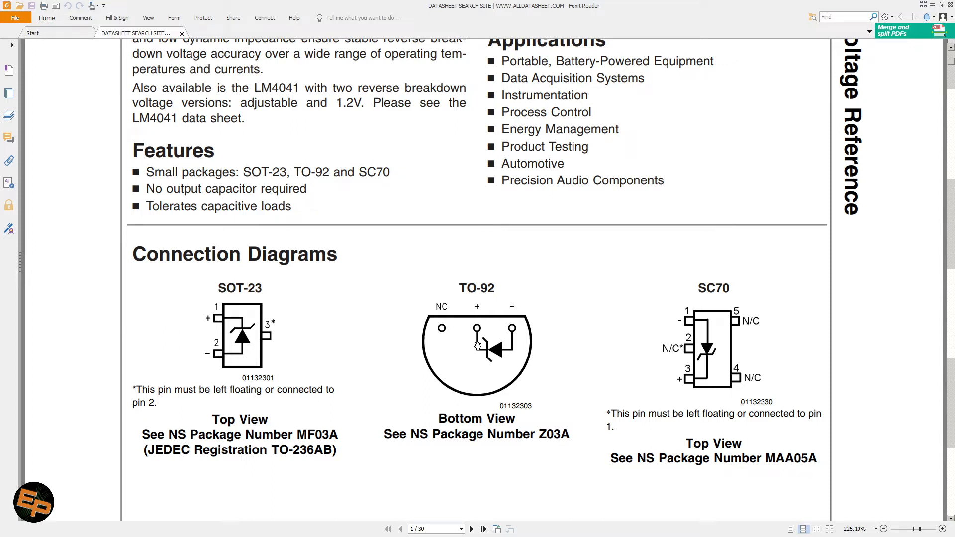
mouse_move(418, 347)
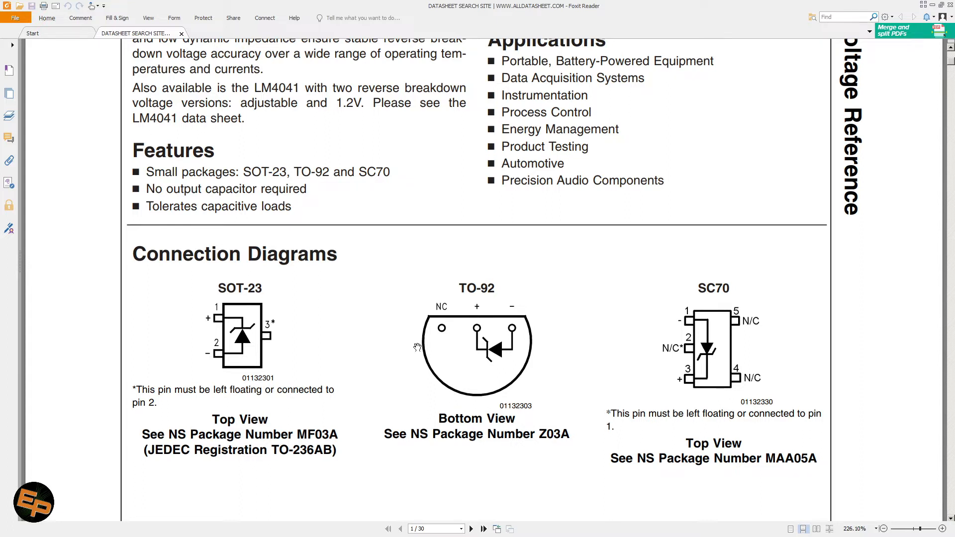
mouse_move(605, 320)
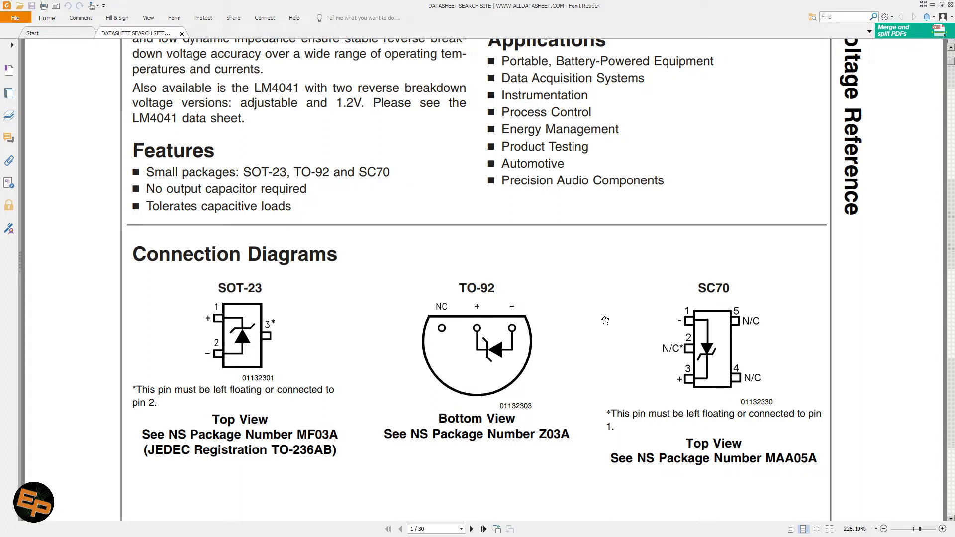
mouse_move(464, 344)
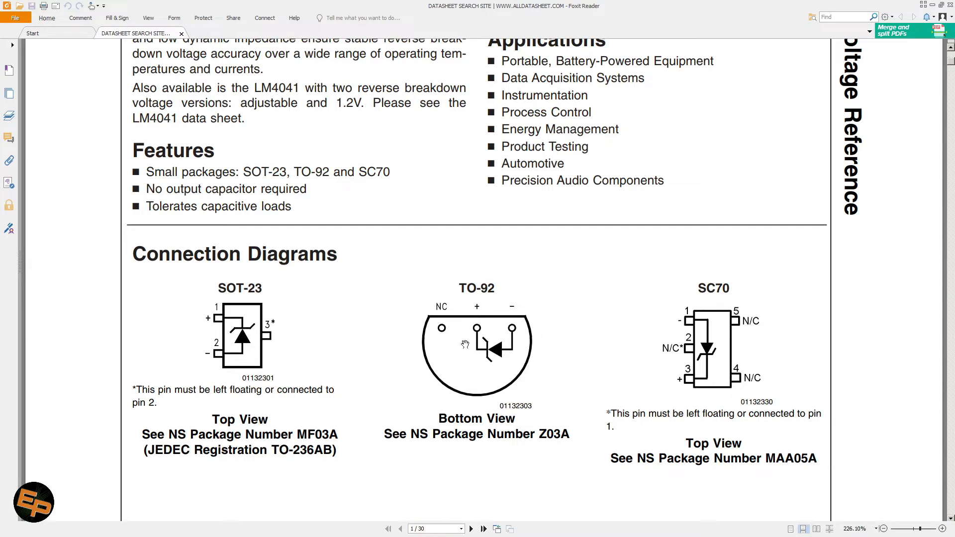
mouse_move(456, 306)
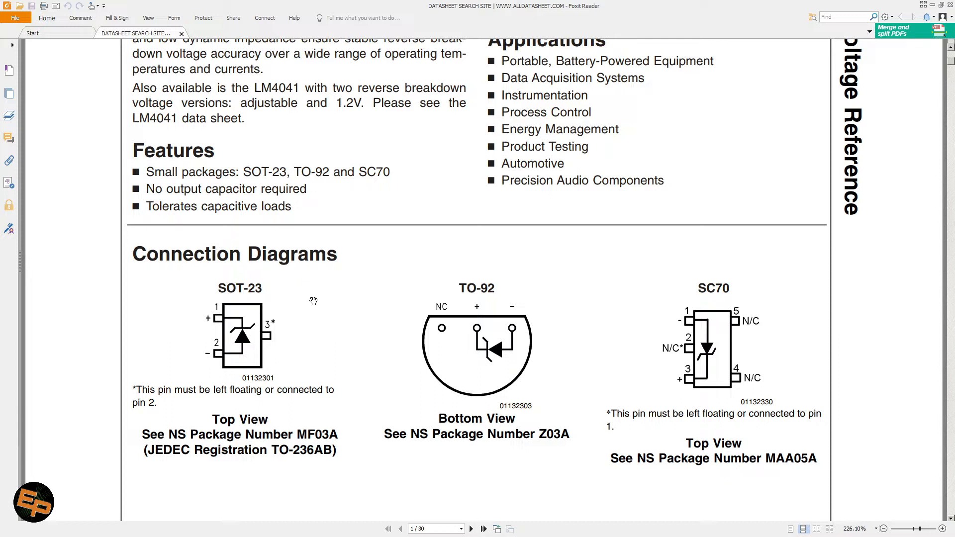
mouse_move(414, 325)
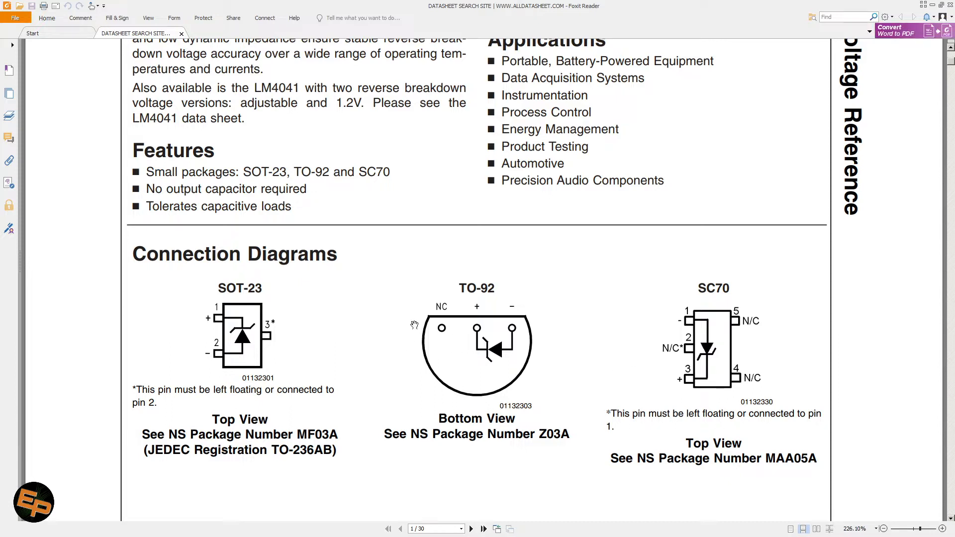
mouse_move(478, 410)
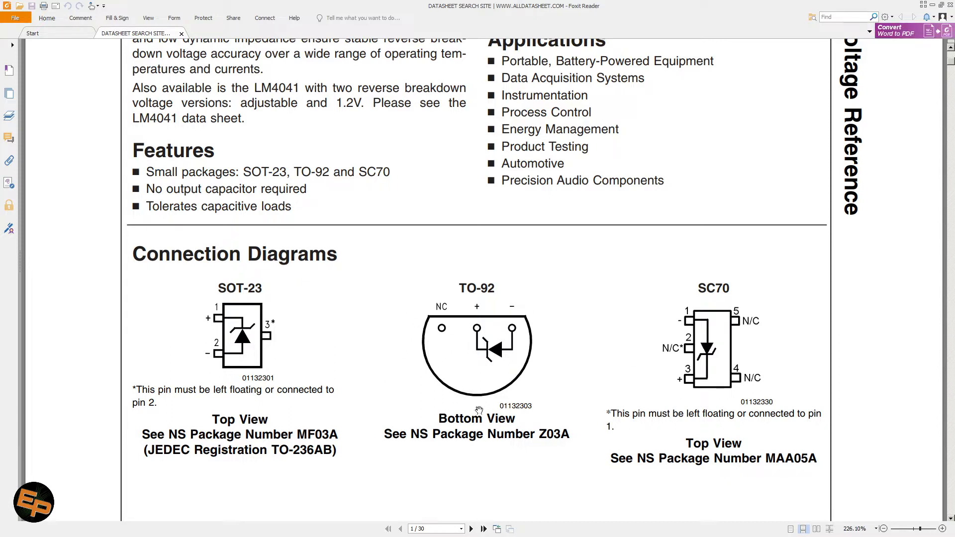
mouse_move(386, 310)
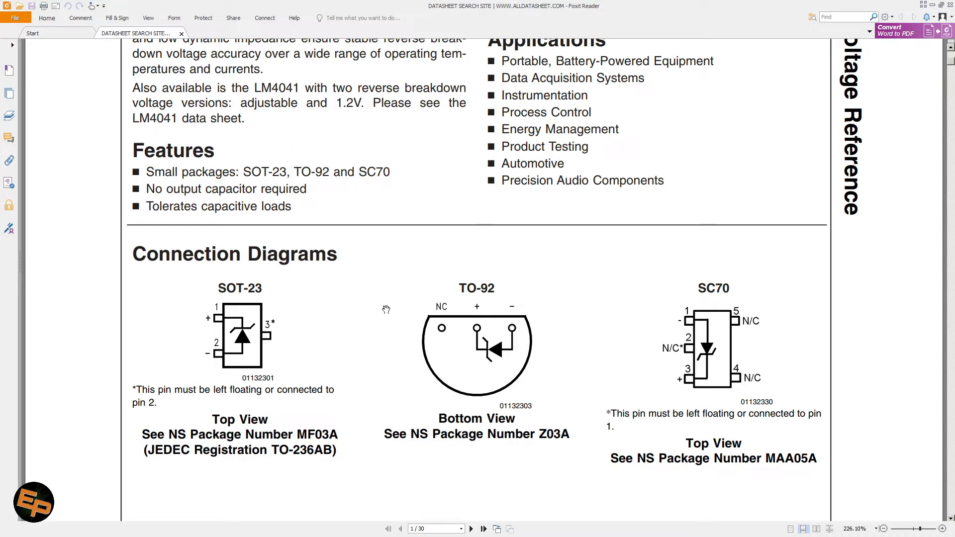
mouse_move(503, 348)
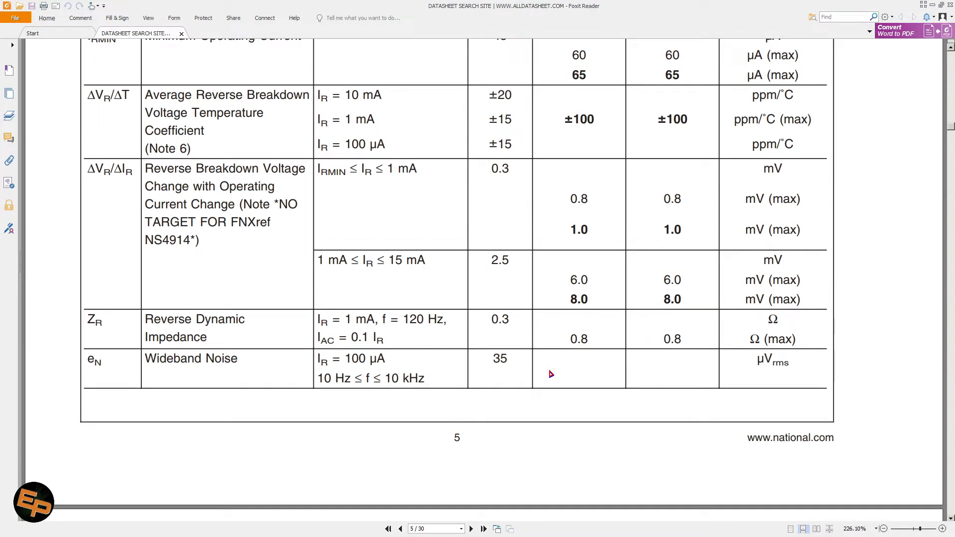
mouse_move(492, 372)
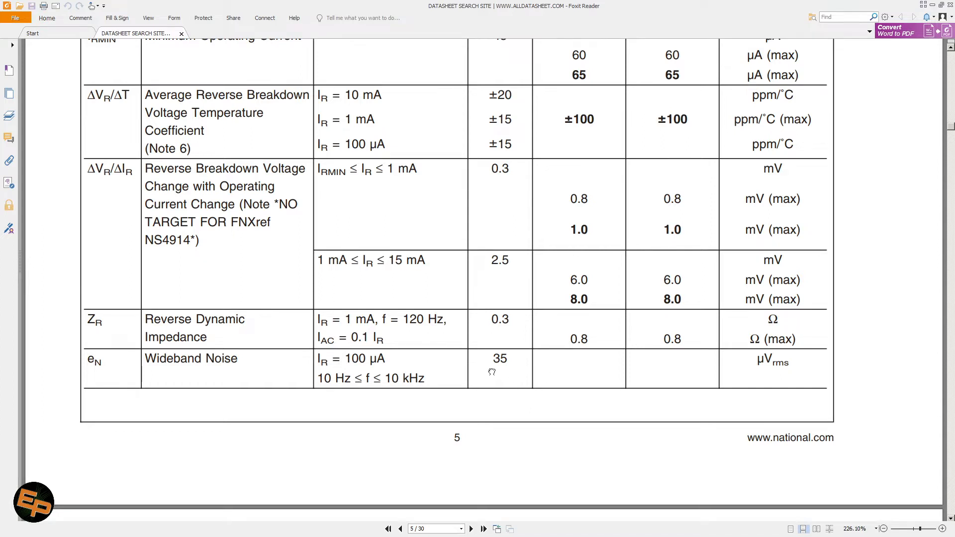
- Scroll to page 5's electrical characteristics table ending at the Wideband Noise (eN) row
scroll("down", 3)
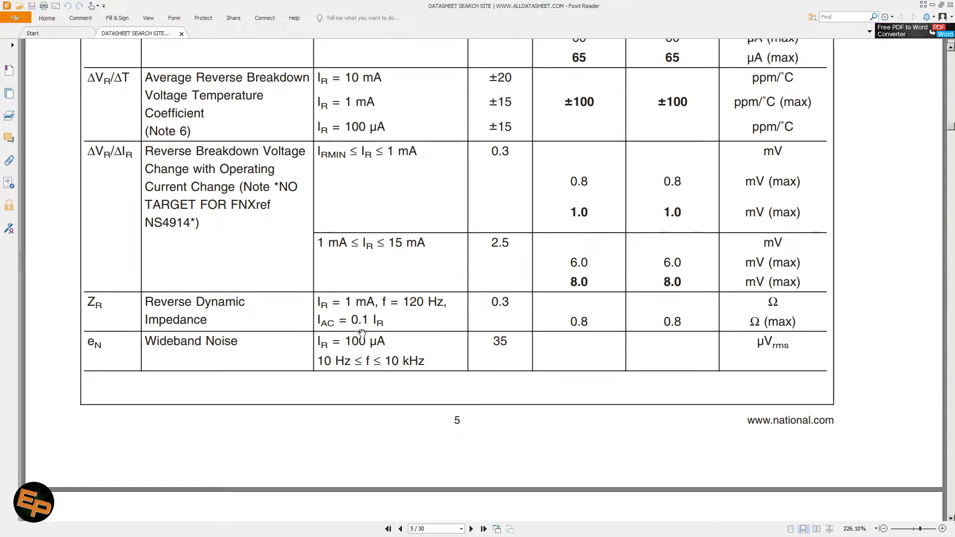
mouse_move(399, 340)
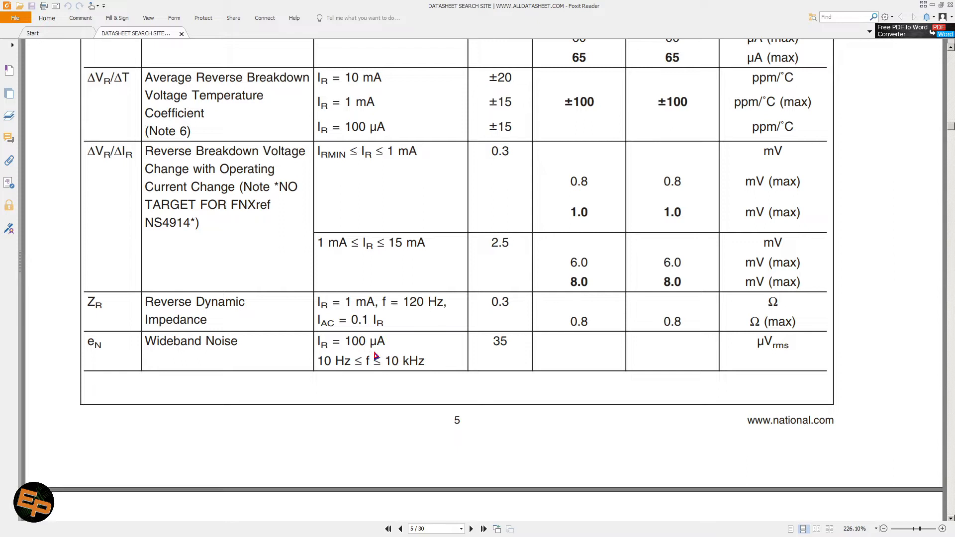
mouse_move(442, 401)
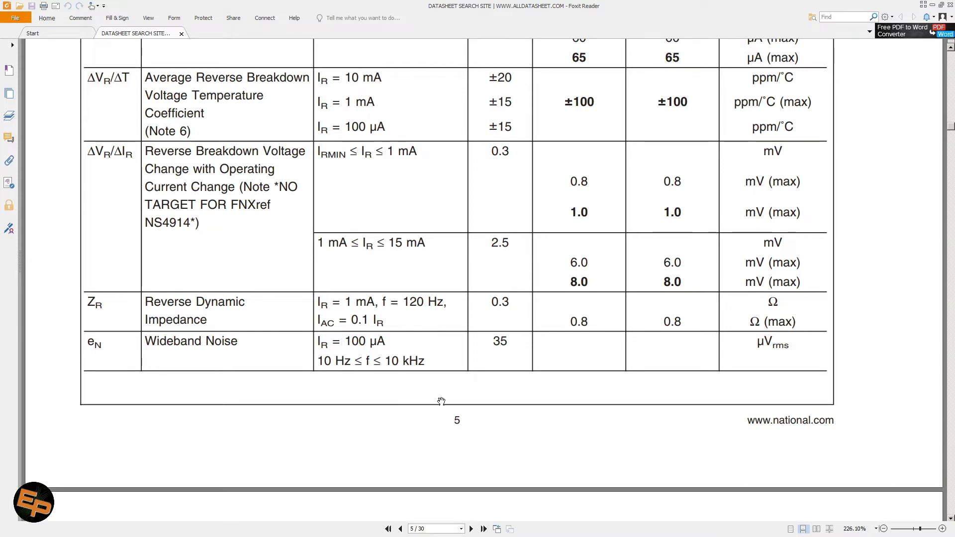
mouse_move(720, 407)
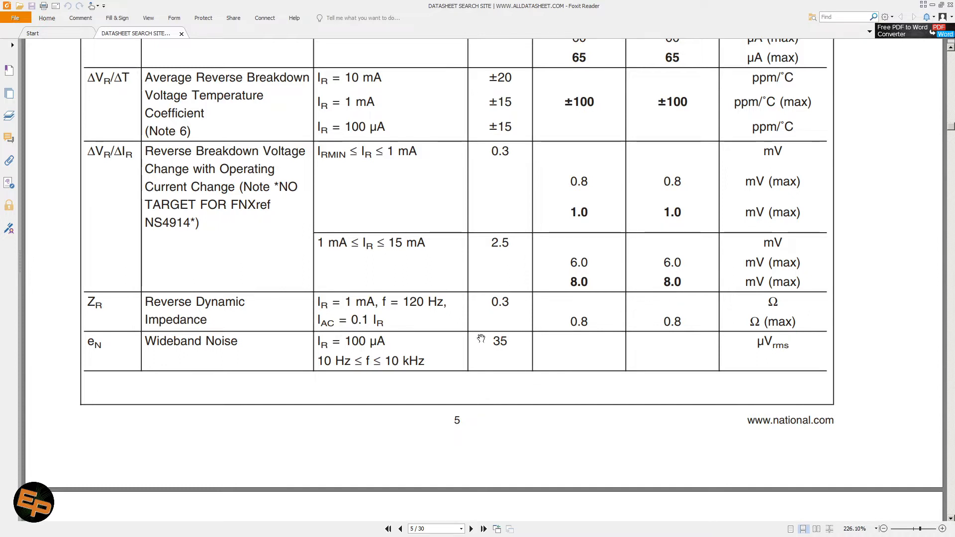
mouse_move(526, 353)
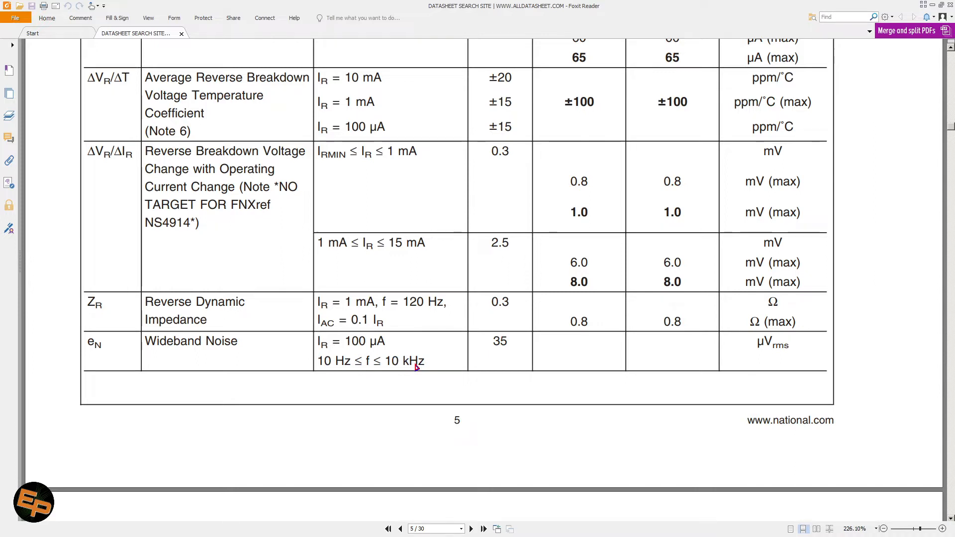
mouse_move(438, 384)
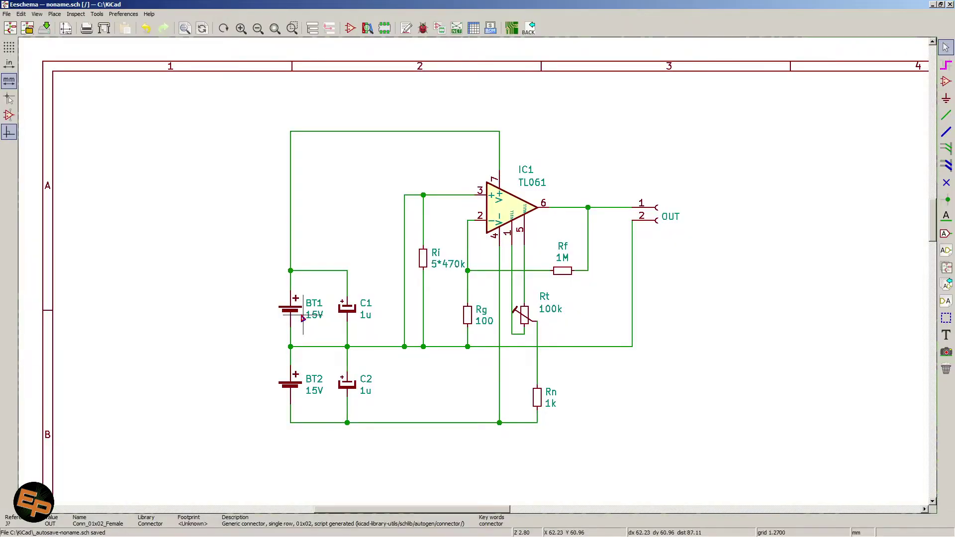
mouse_move(751, 355)
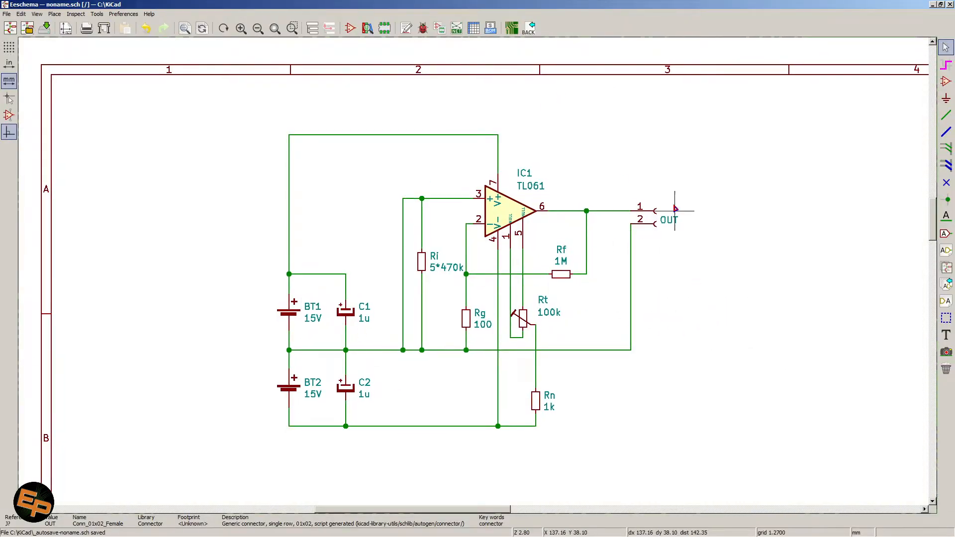
mouse_move(579, 142)
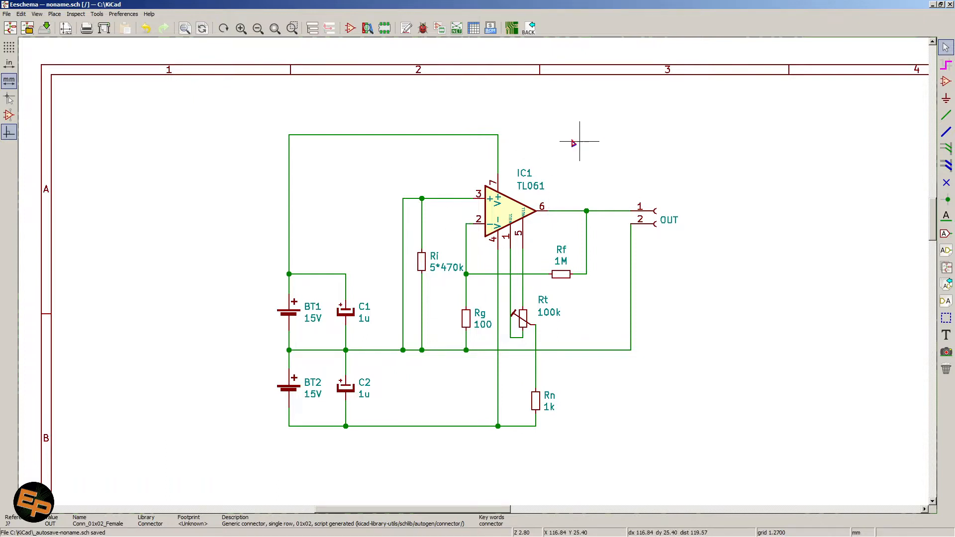
mouse_move(447, 210)
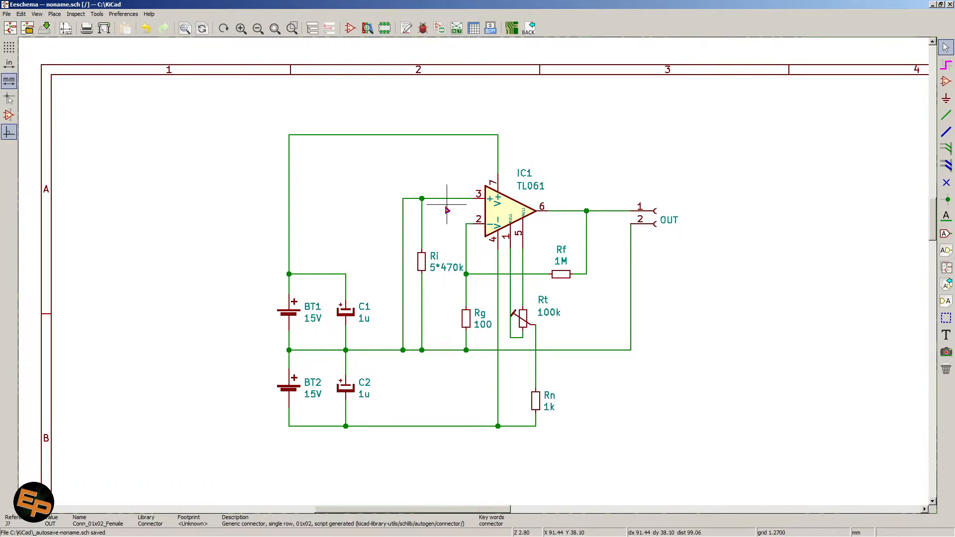
mouse_move(436, 204)
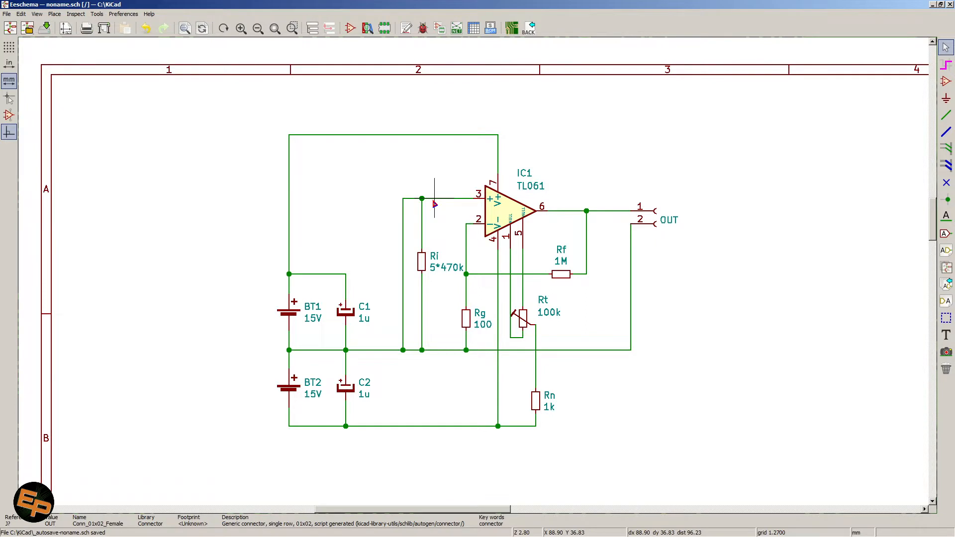
mouse_move(587, 164)
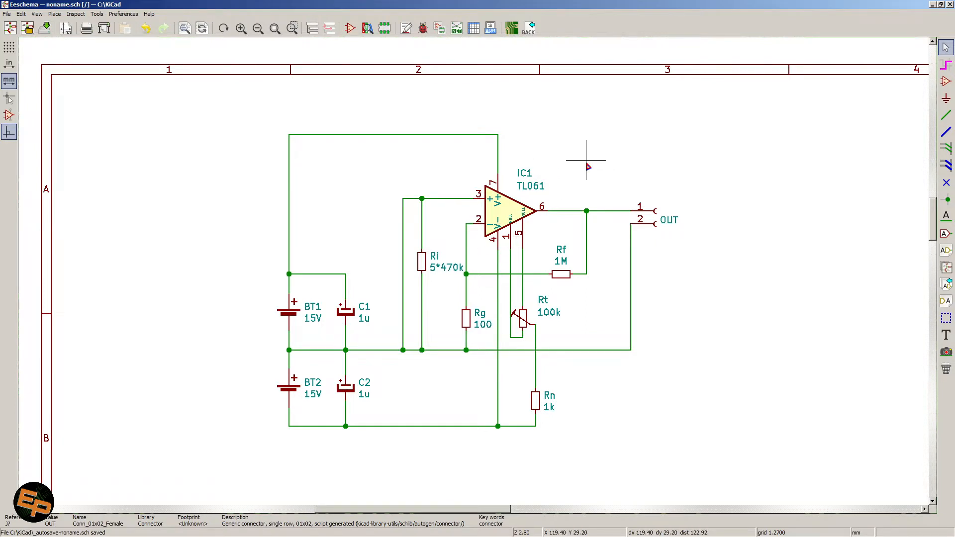
mouse_move(559, 154)
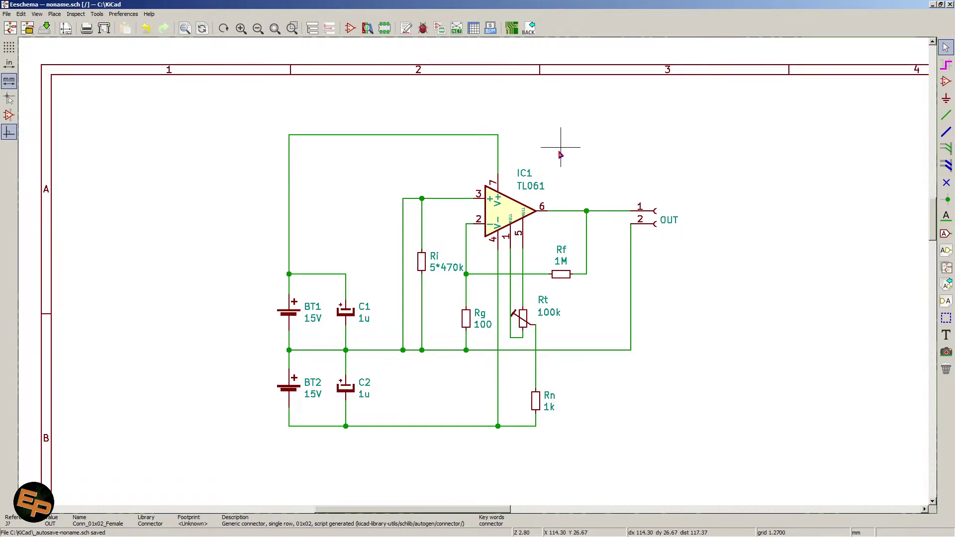
mouse_move(459, 332)
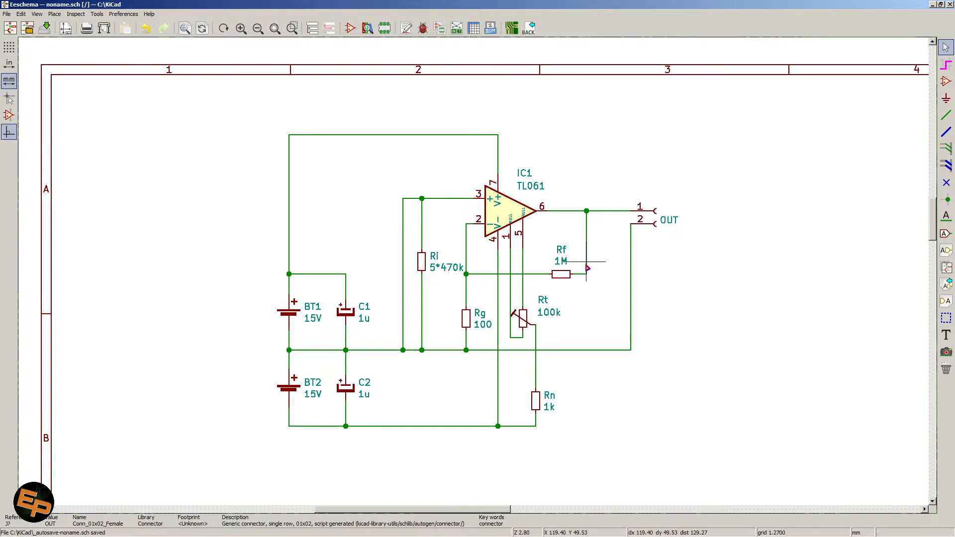
mouse_move(453, 283)
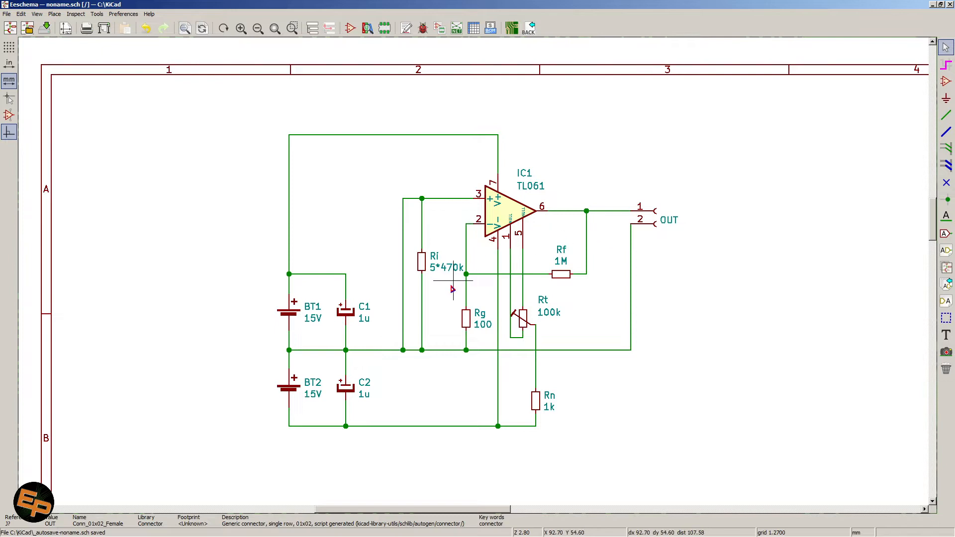
mouse_move(546, 238)
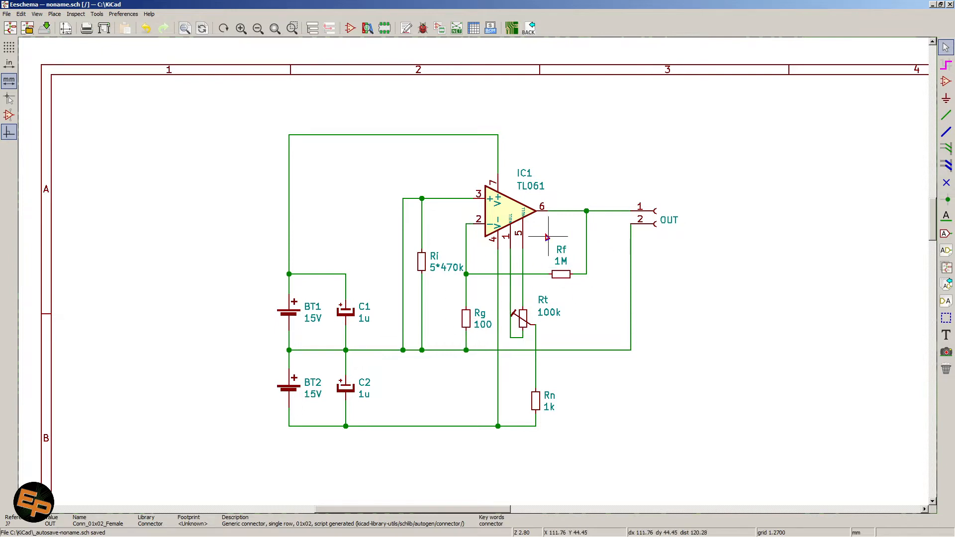
mouse_move(454, 344)
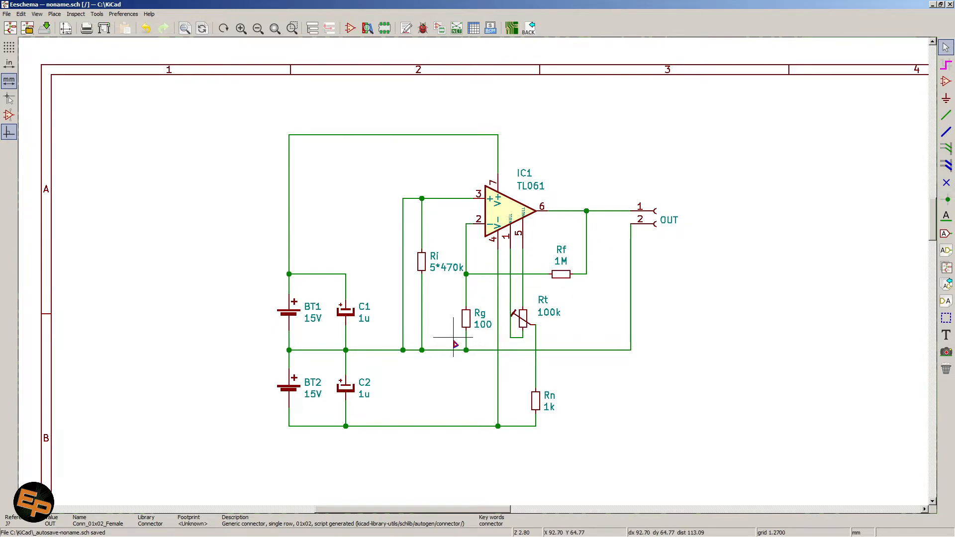
mouse_move(515, 288)
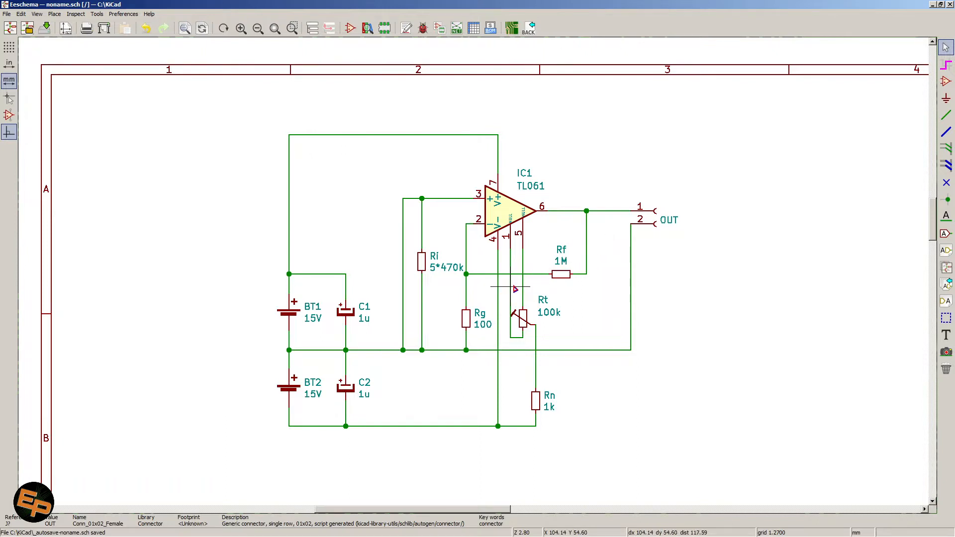
mouse_move(586, 296)
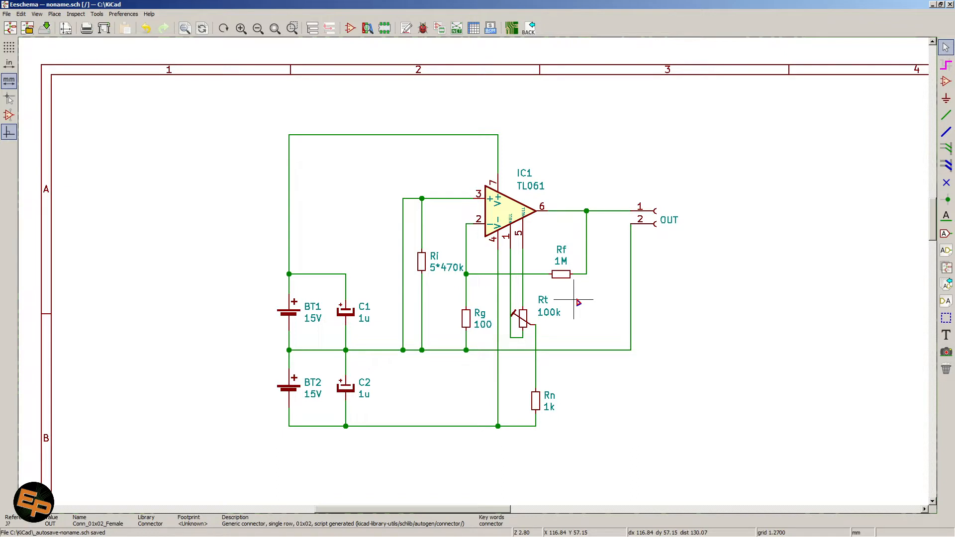
mouse_move(594, 248)
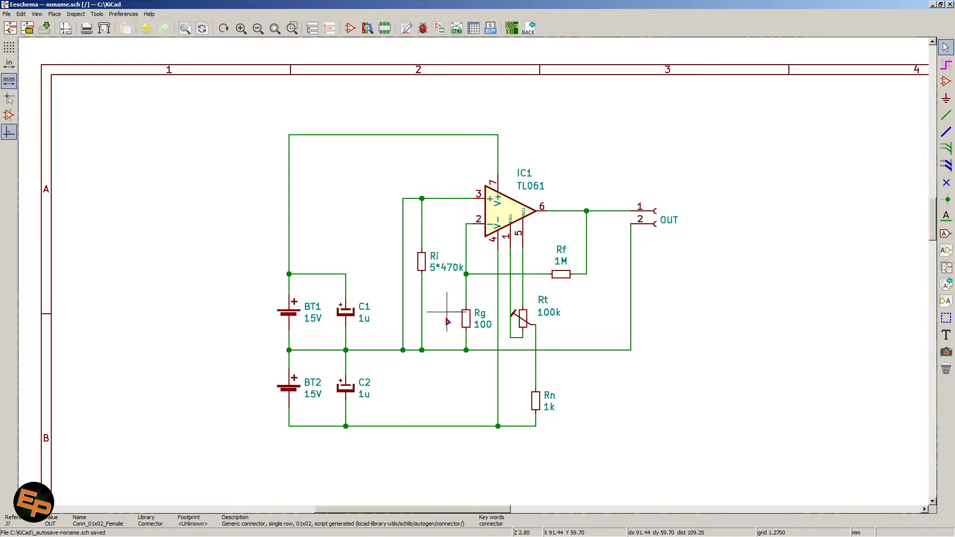
mouse_move(496, 311)
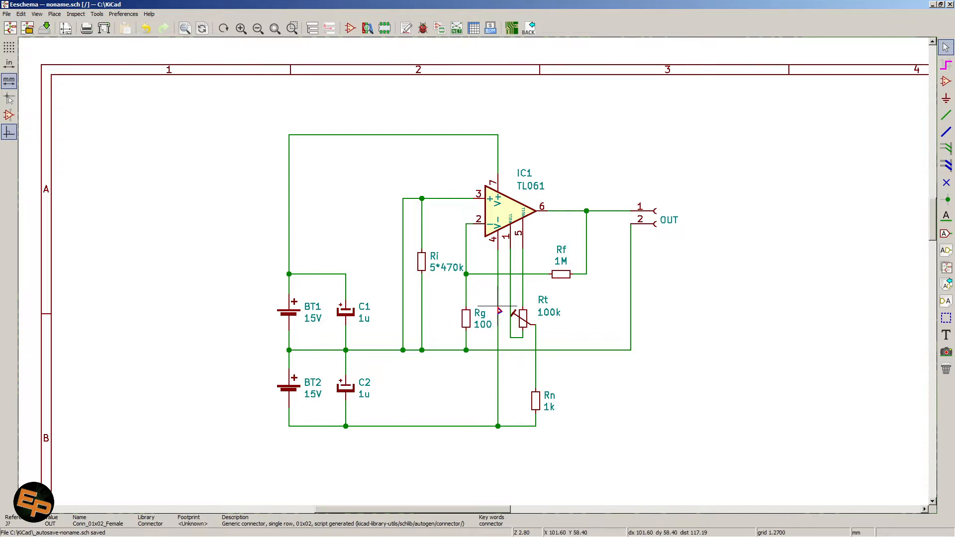
mouse_move(591, 304)
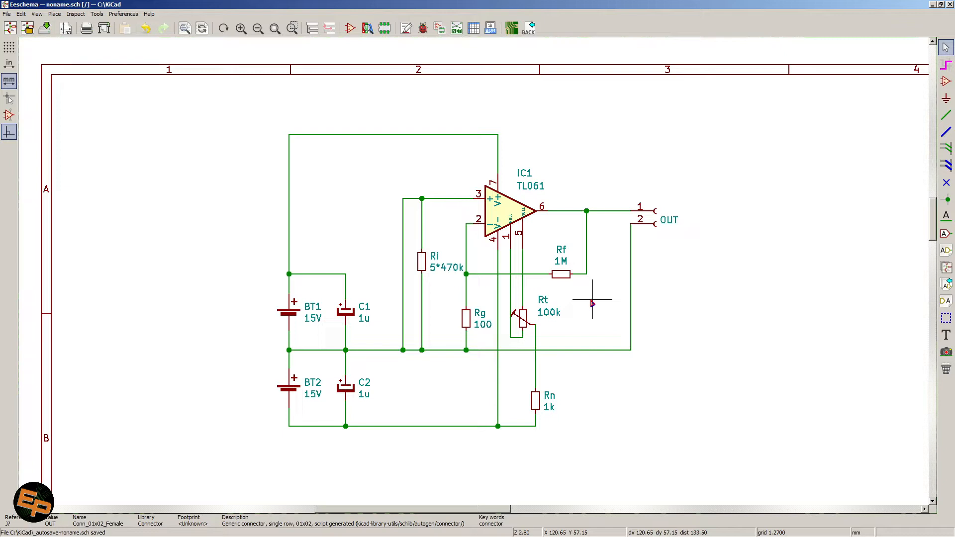
mouse_move(591, 267)
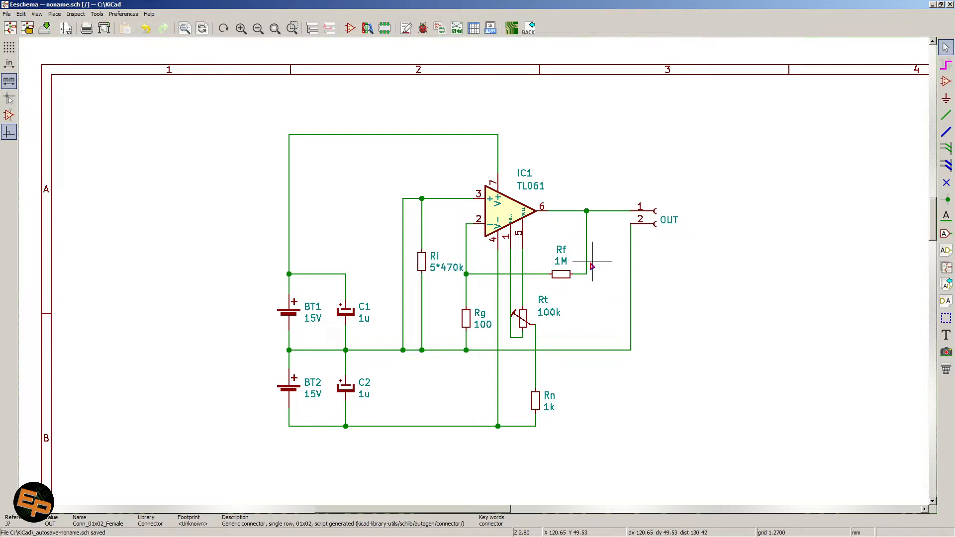
mouse_move(542, 356)
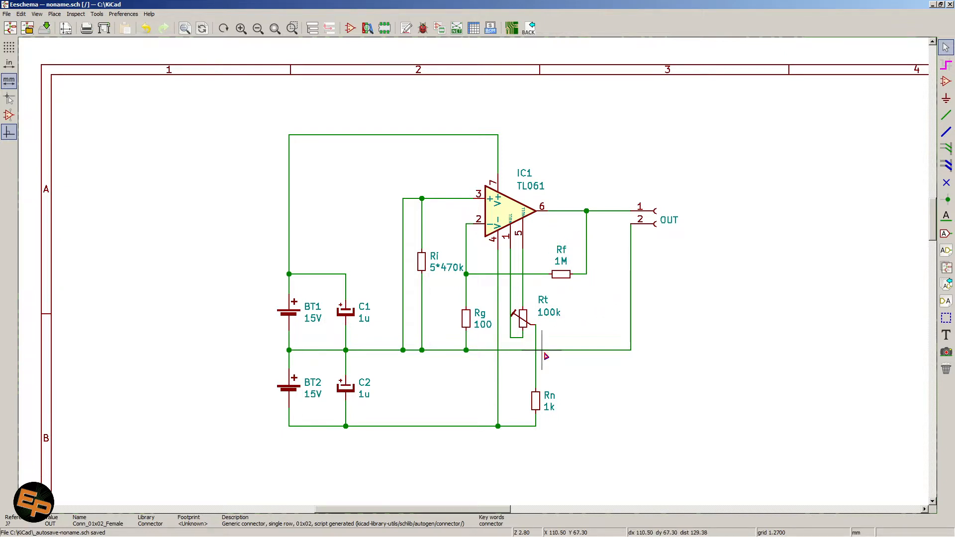
mouse_move(591, 459)
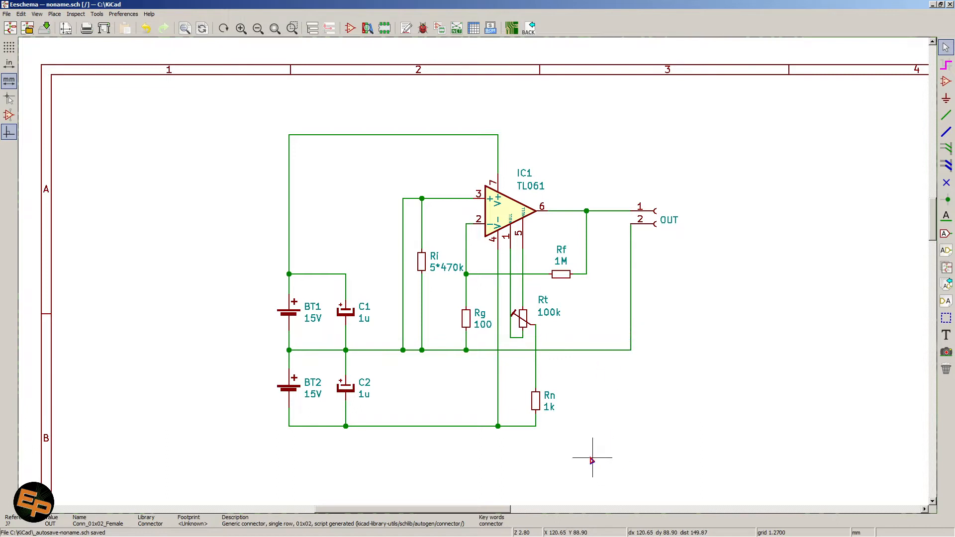
mouse_move(478, 116)
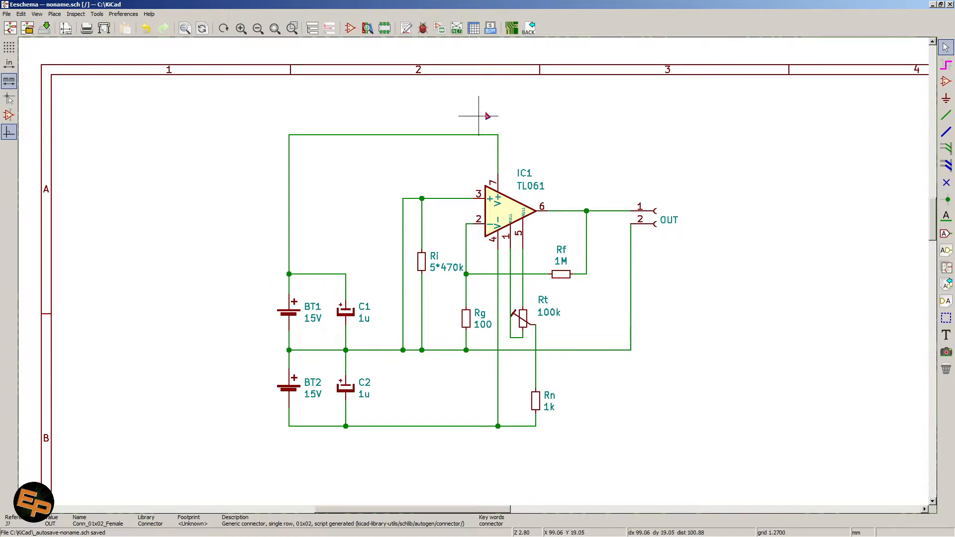
mouse_move(244, 332)
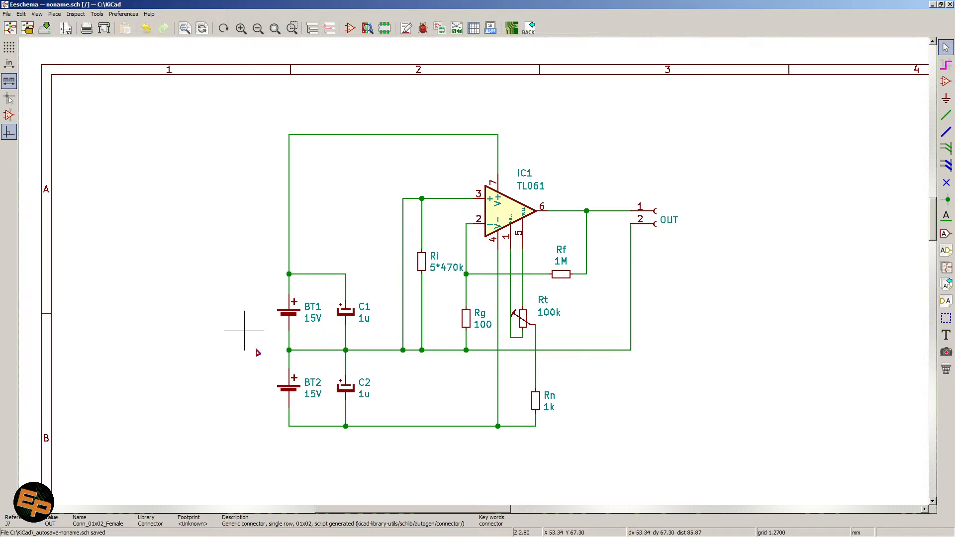
mouse_move(244, 408)
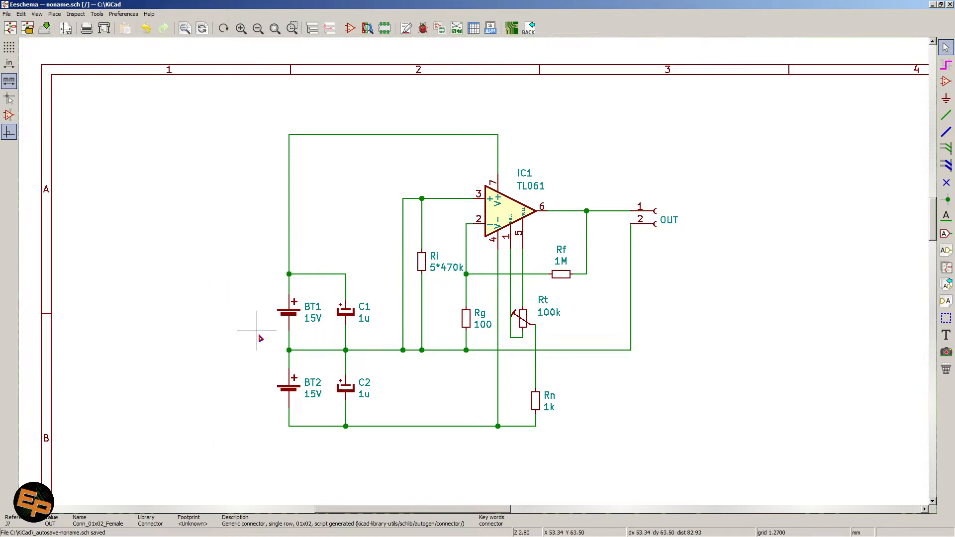
mouse_move(248, 346)
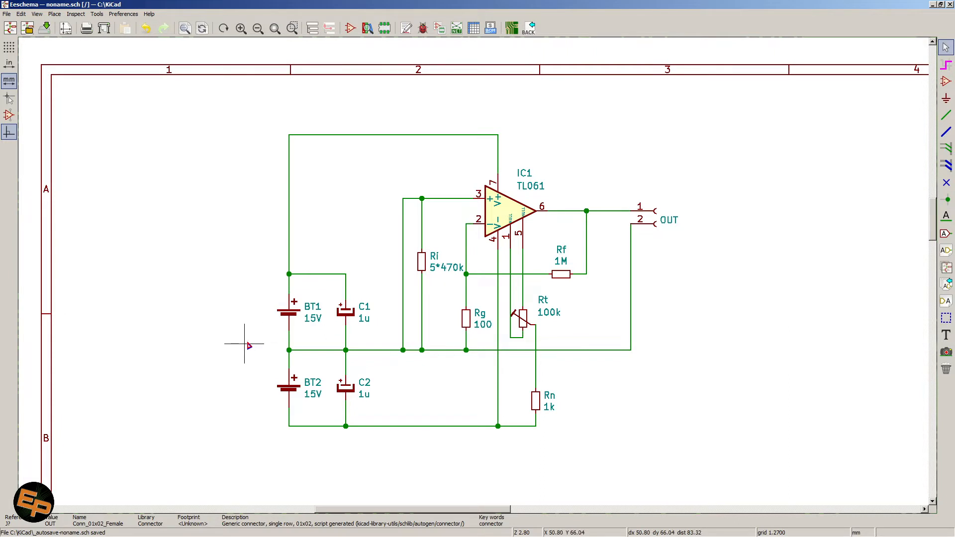
mouse_move(245, 352)
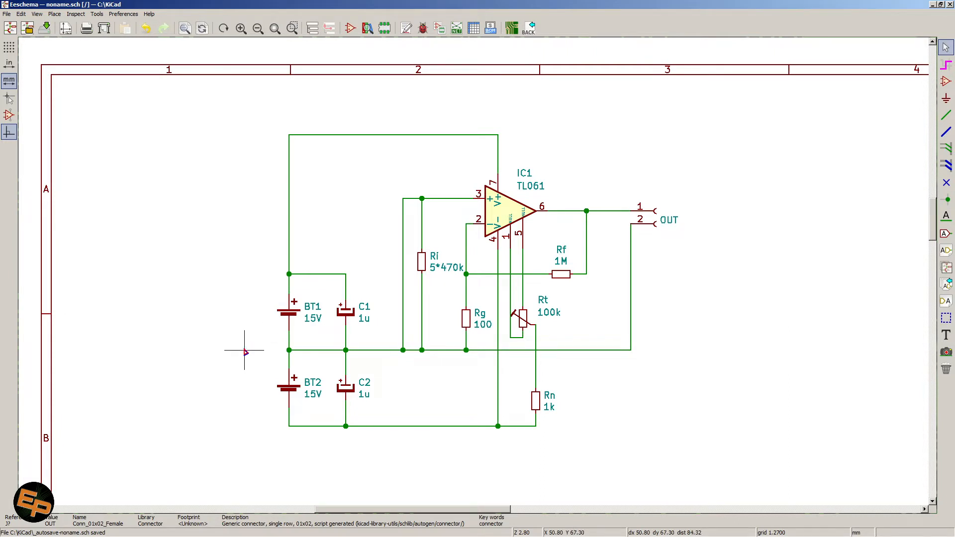
mouse_move(243, 369)
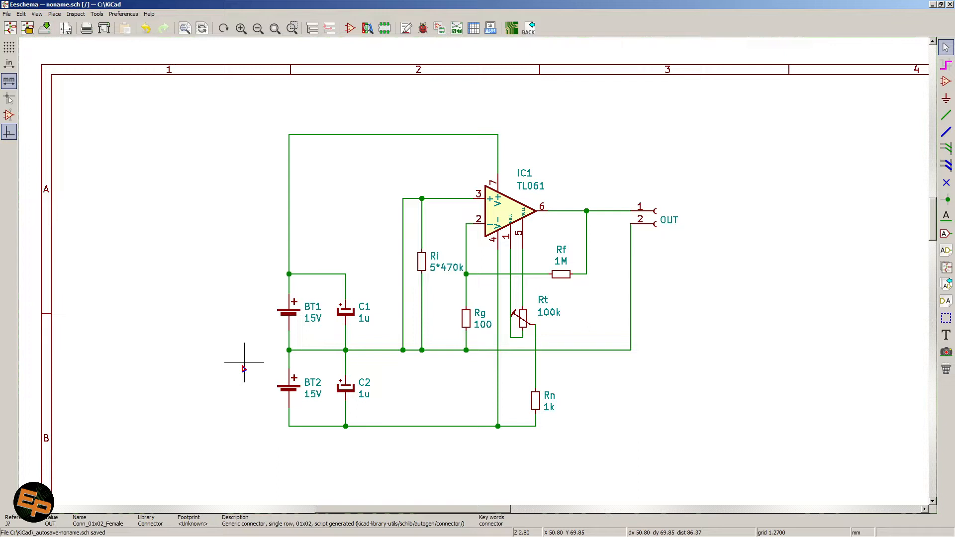
mouse_move(263, 254)
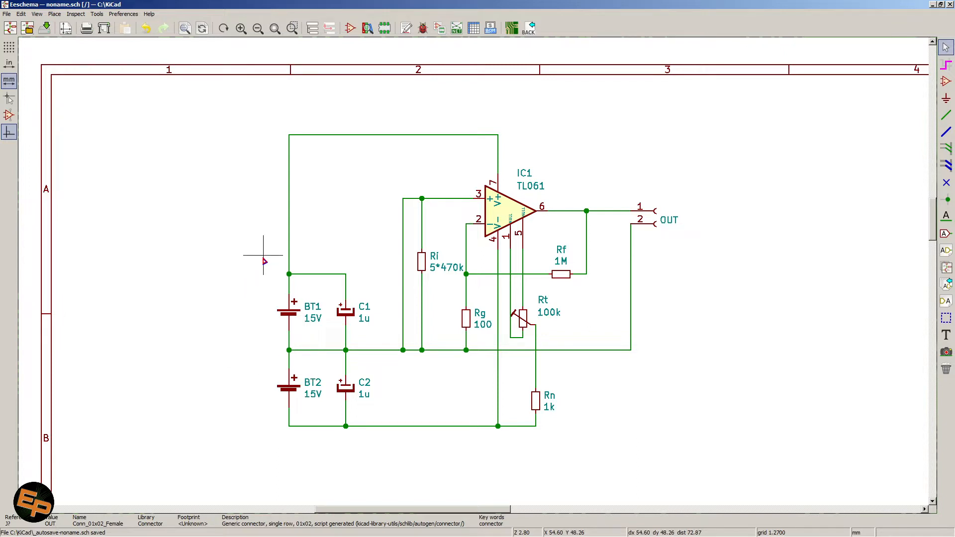
mouse_move(326, 311)
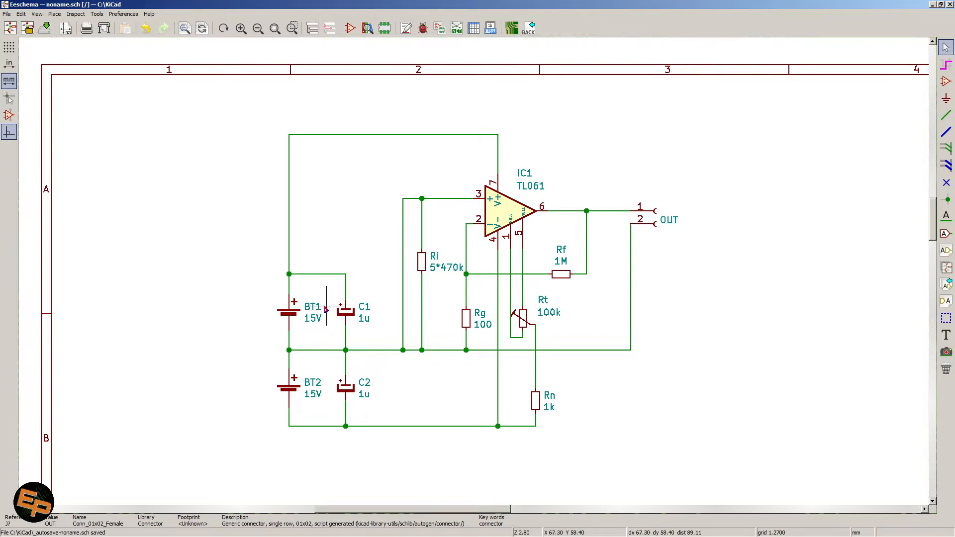
mouse_move(302, 330)
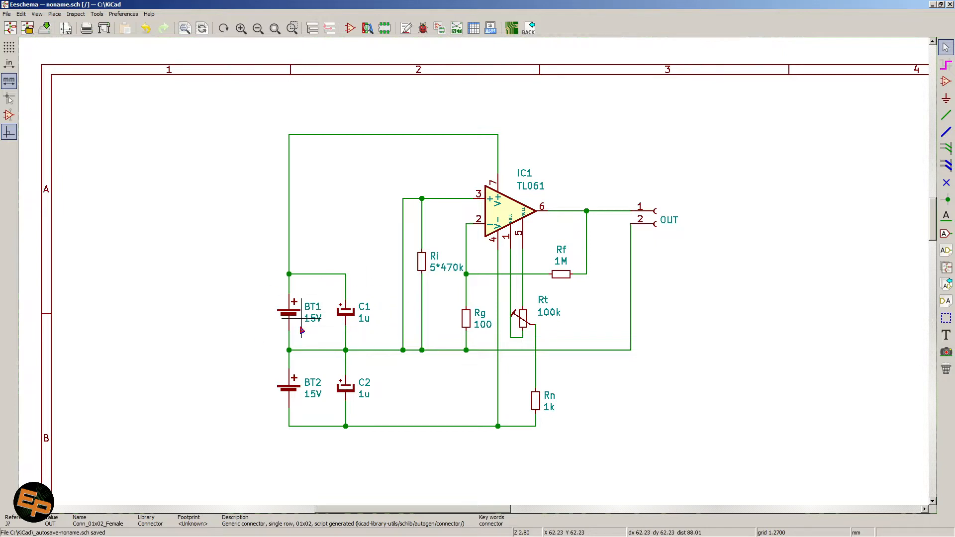
mouse_move(263, 363)
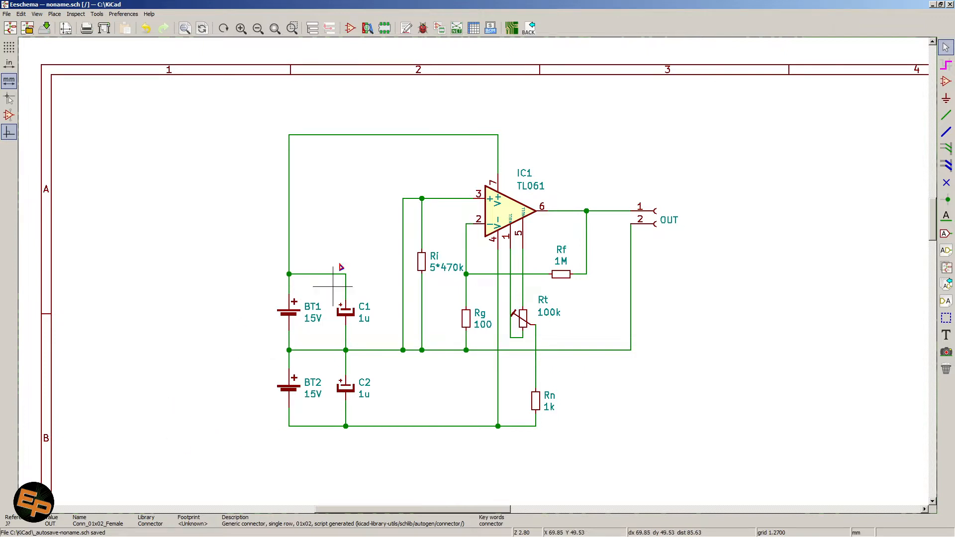
mouse_move(247, 395)
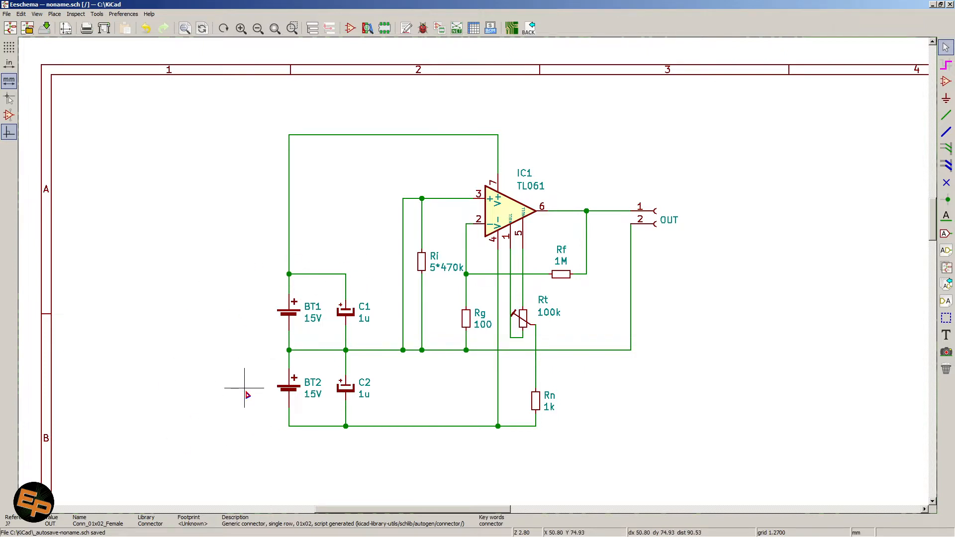
mouse_move(193, 298)
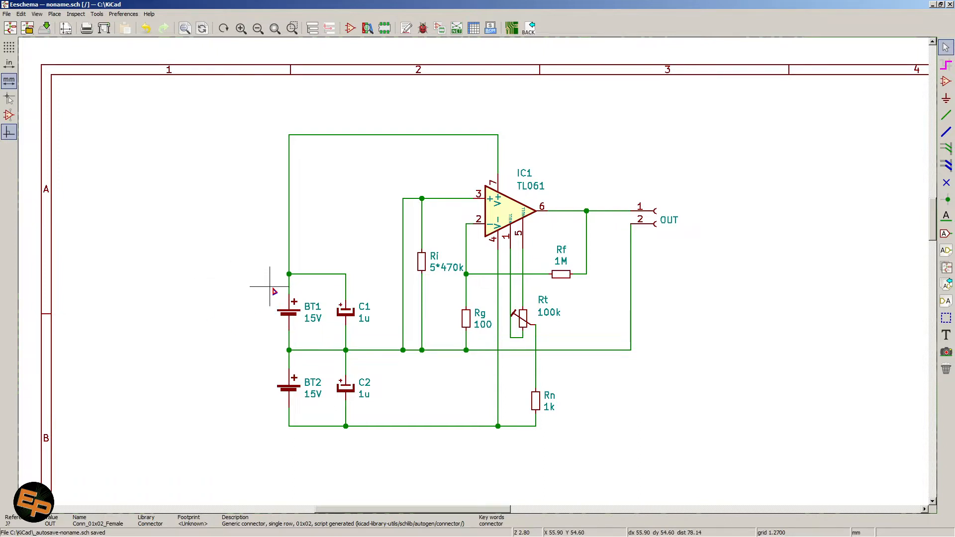
mouse_move(200, 256)
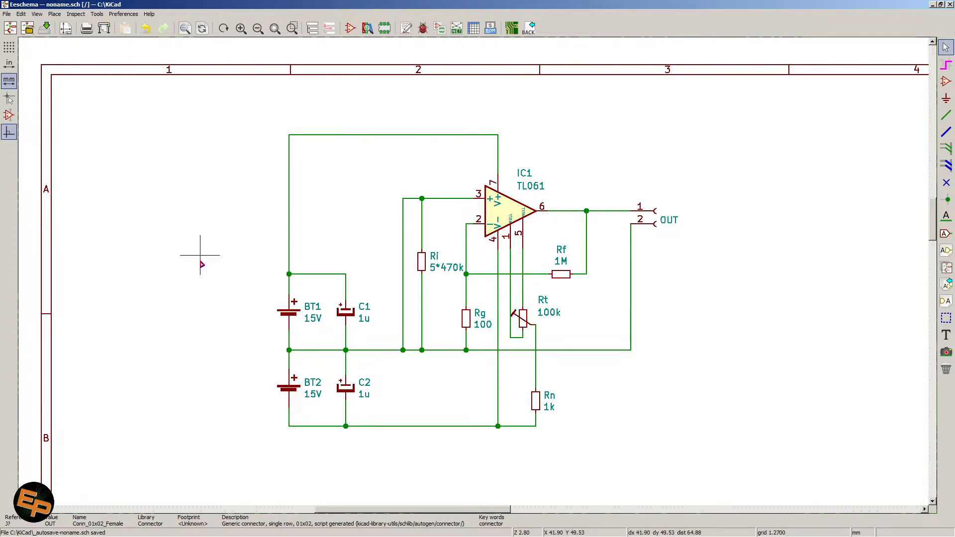
mouse_move(662, 423)
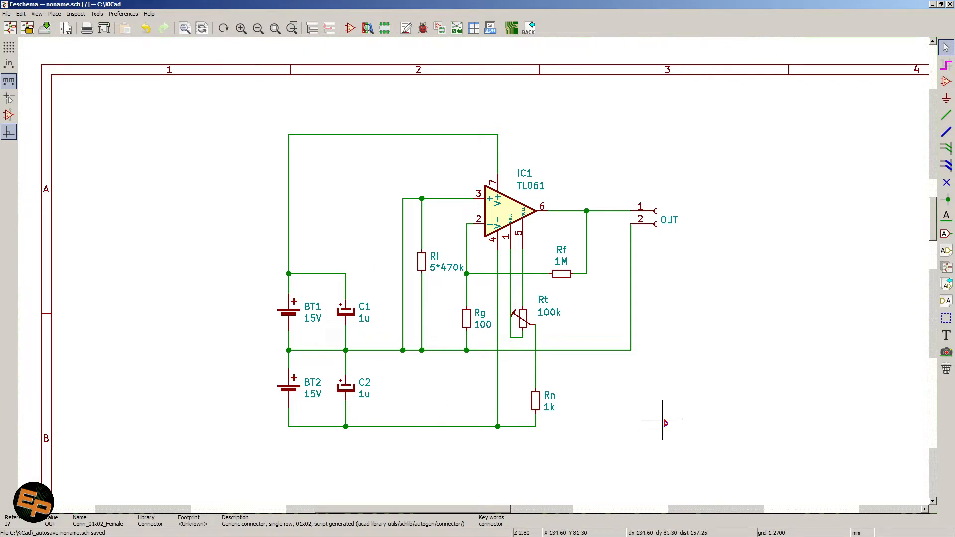
mouse_move(852, 401)
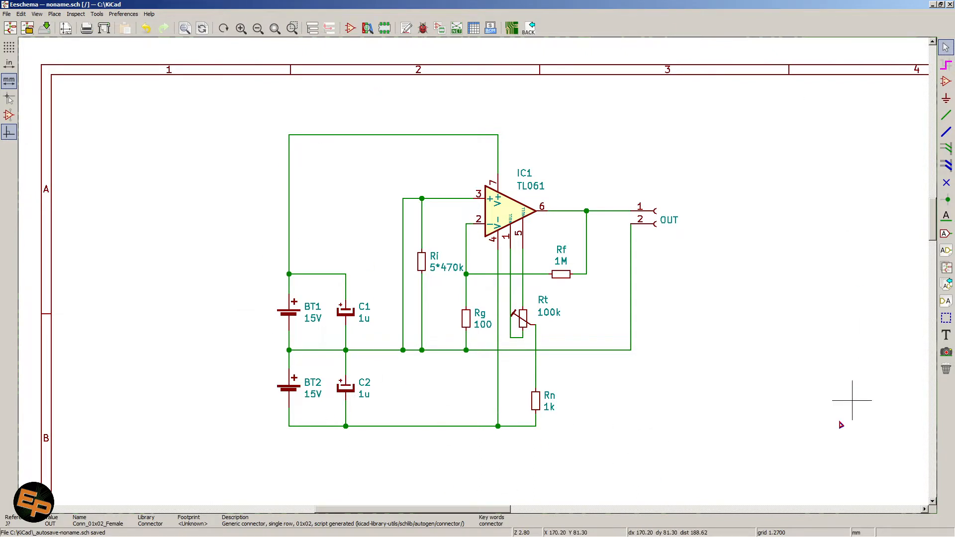
mouse_move(757, 359)
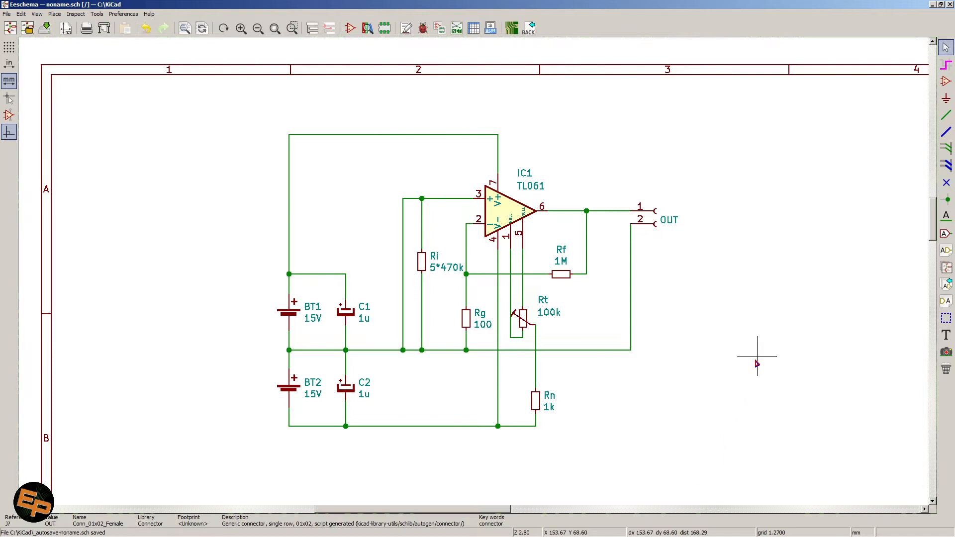
mouse_move(517, 226)
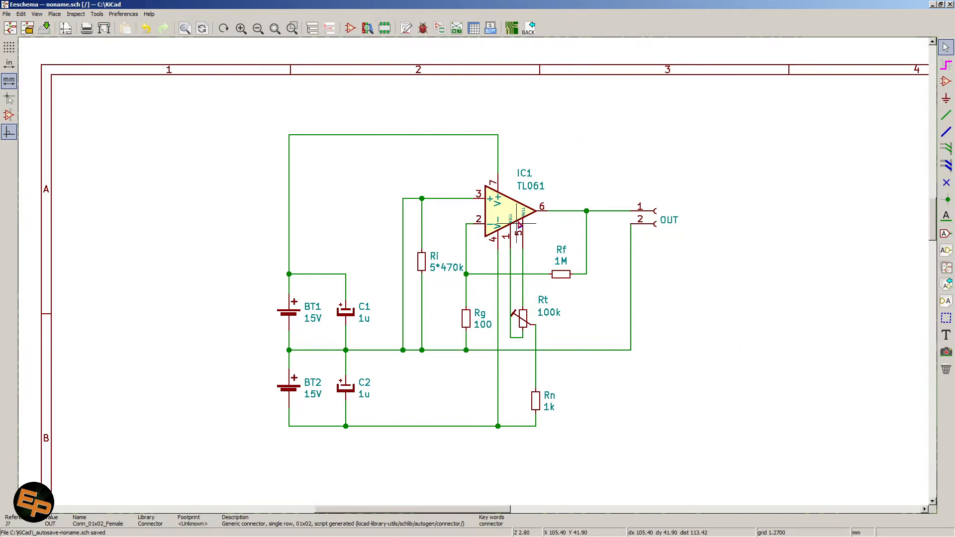
mouse_move(523, 229)
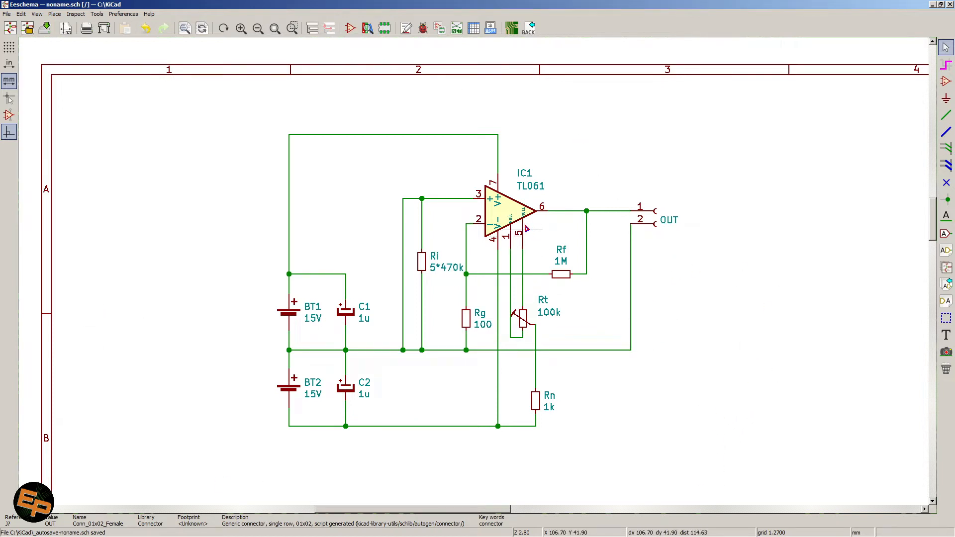
mouse_move(539, 307)
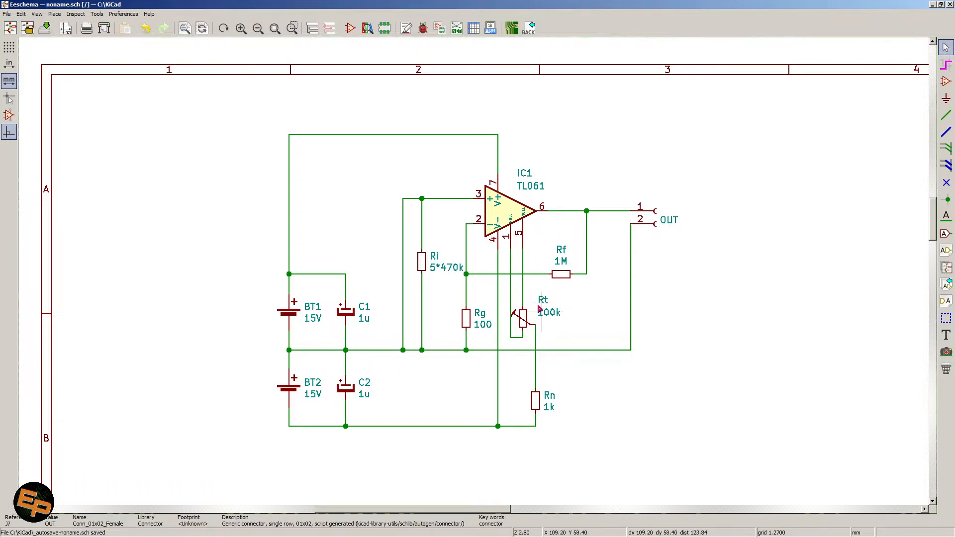
mouse_move(549, 332)
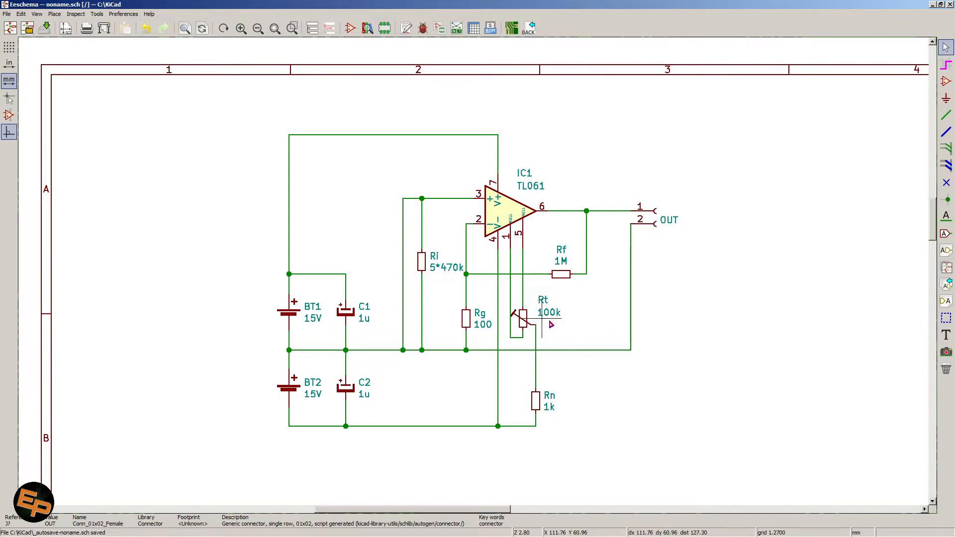
mouse_move(515, 249)
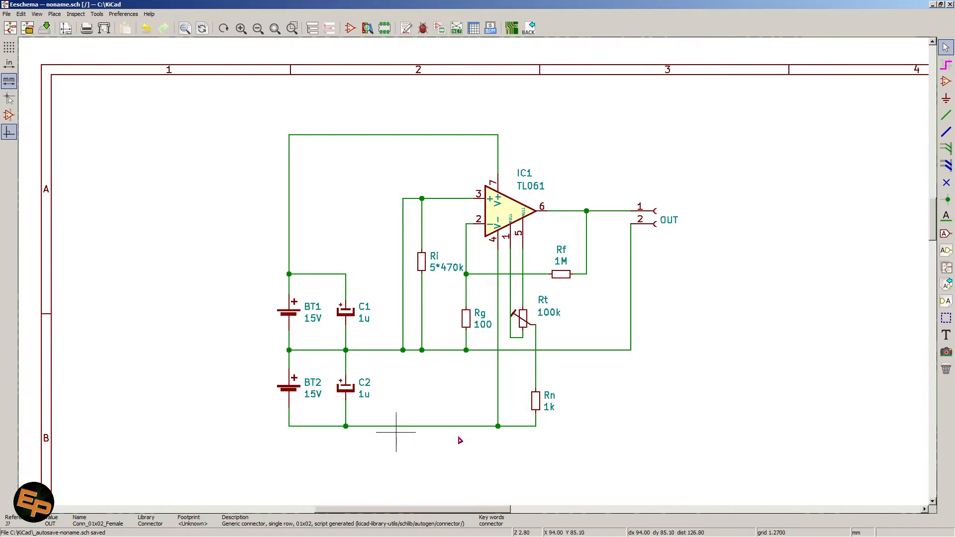
mouse_move(512, 399)
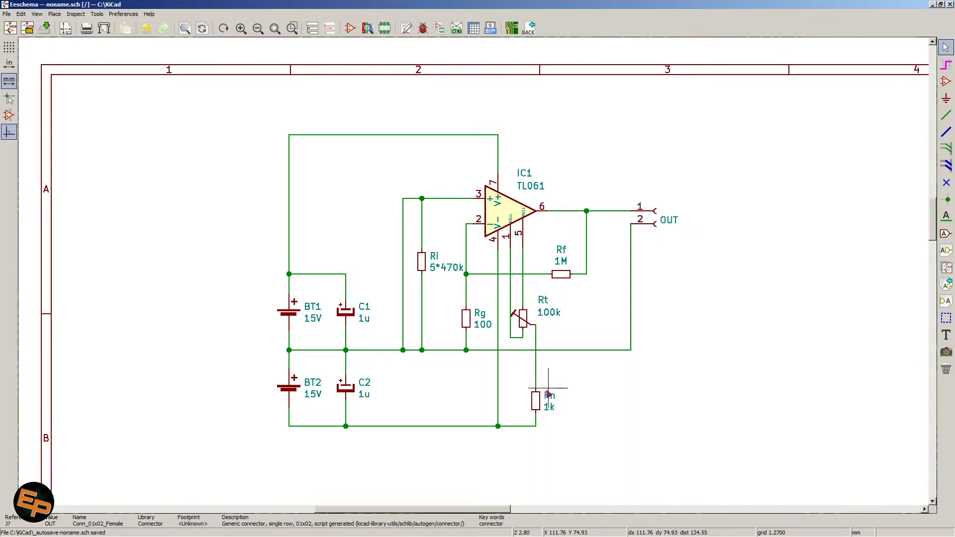
mouse_move(600, 383)
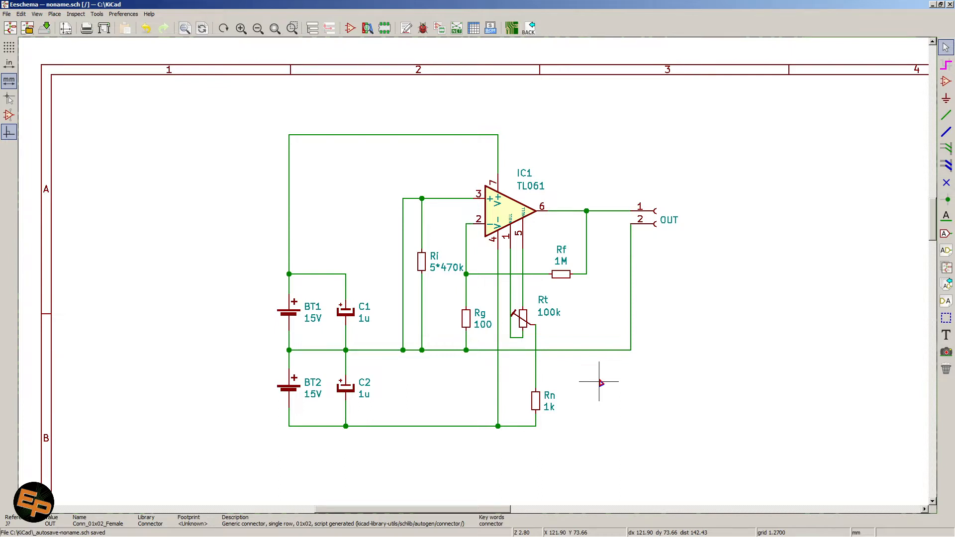
mouse_move(496, 298)
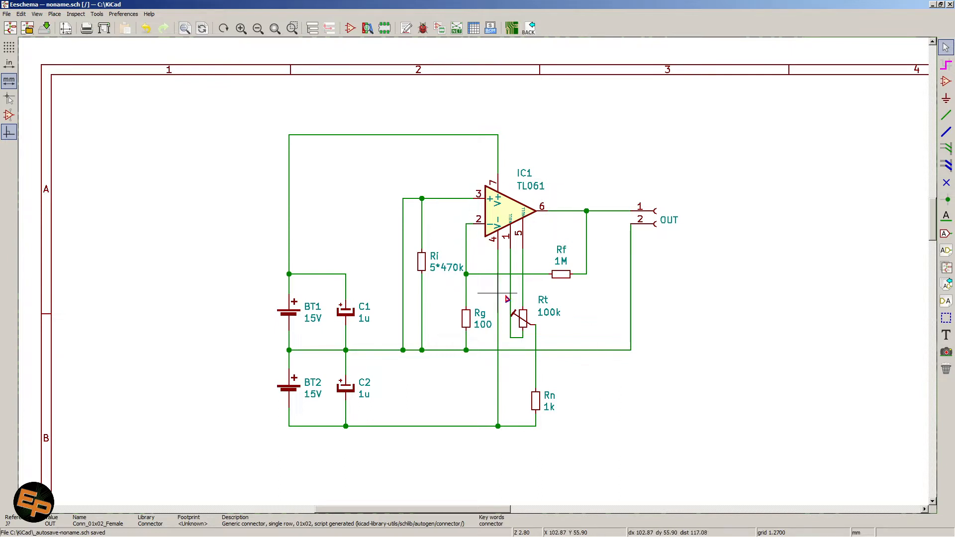
mouse_move(469, 293)
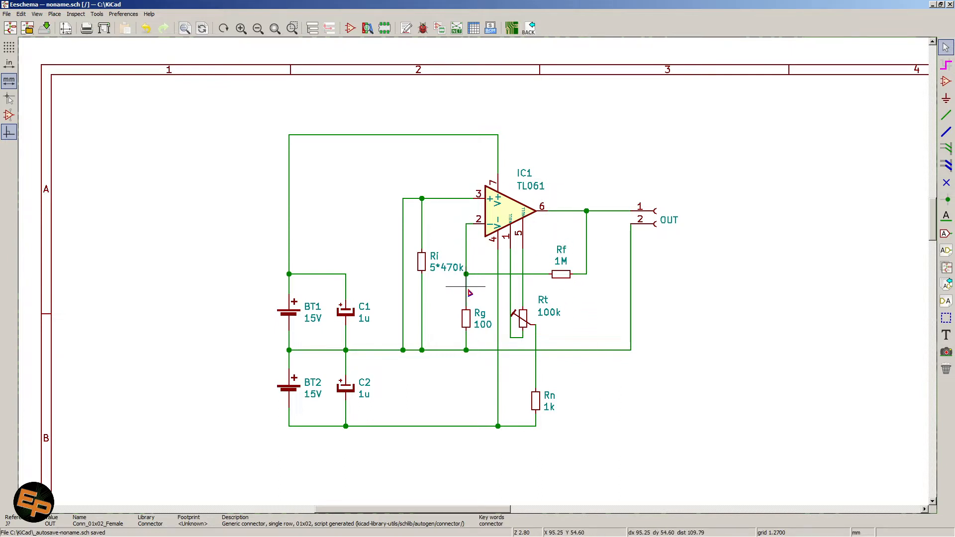
mouse_move(578, 328)
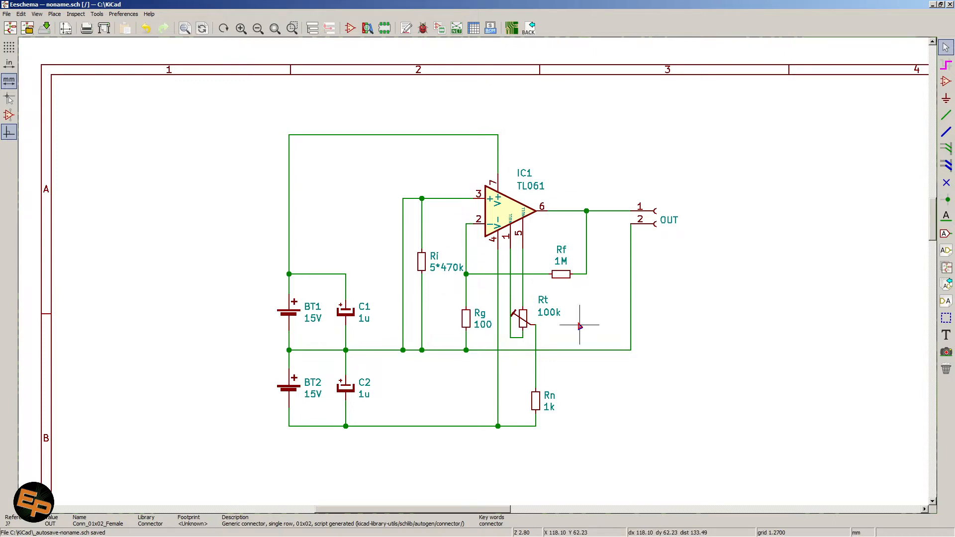
mouse_move(440, 181)
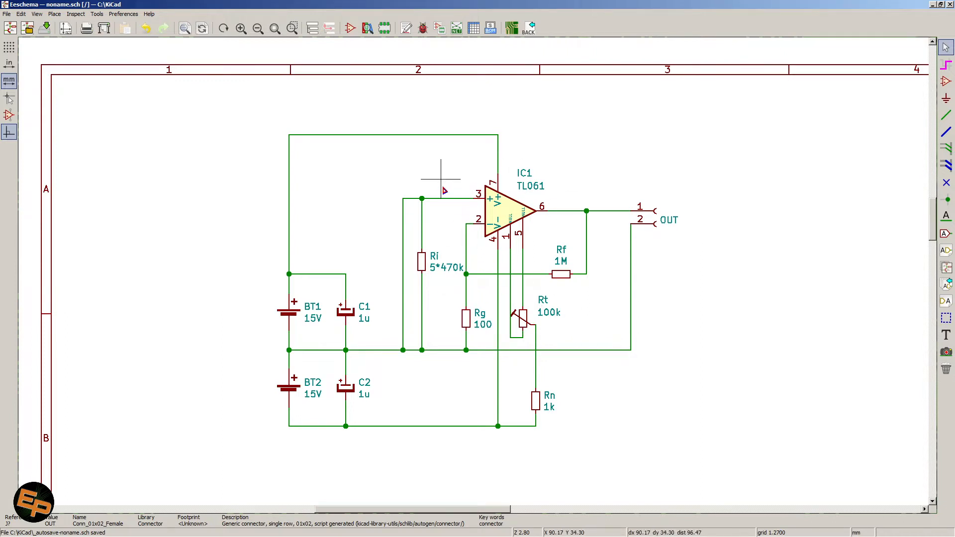
mouse_move(464, 214)
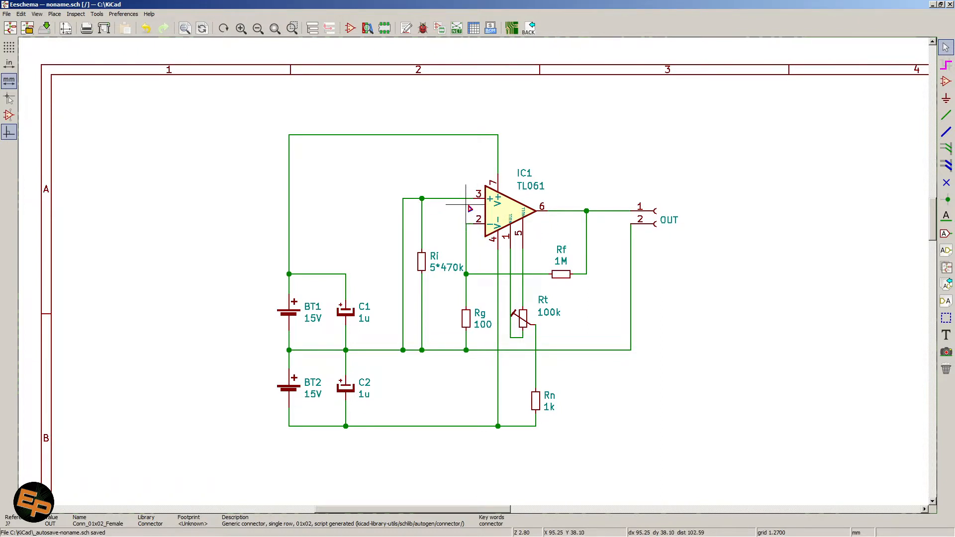
mouse_move(486, 201)
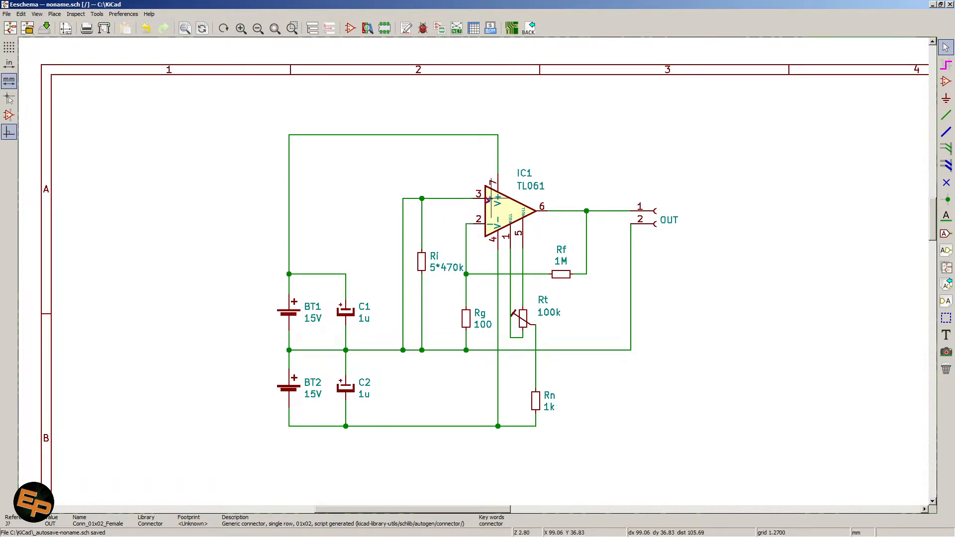
mouse_move(457, 210)
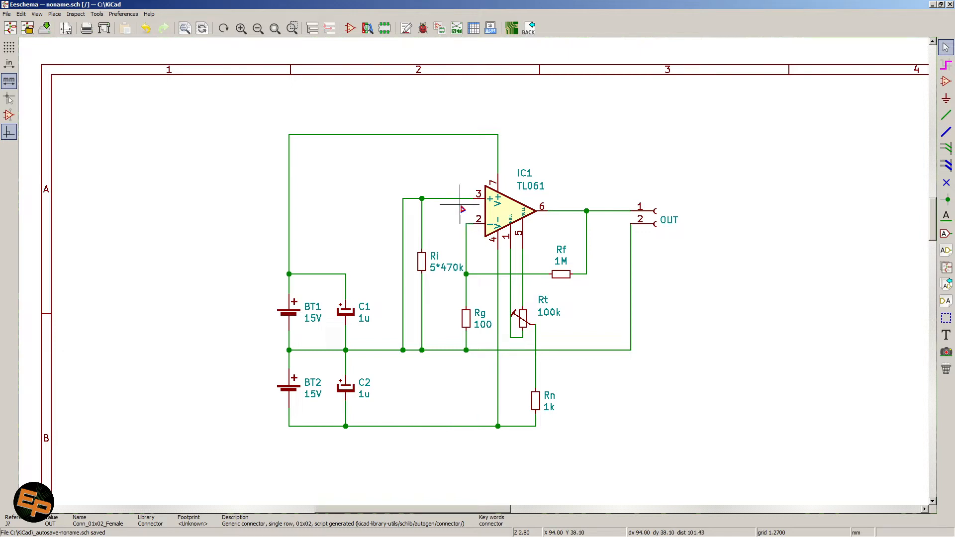
mouse_move(524, 214)
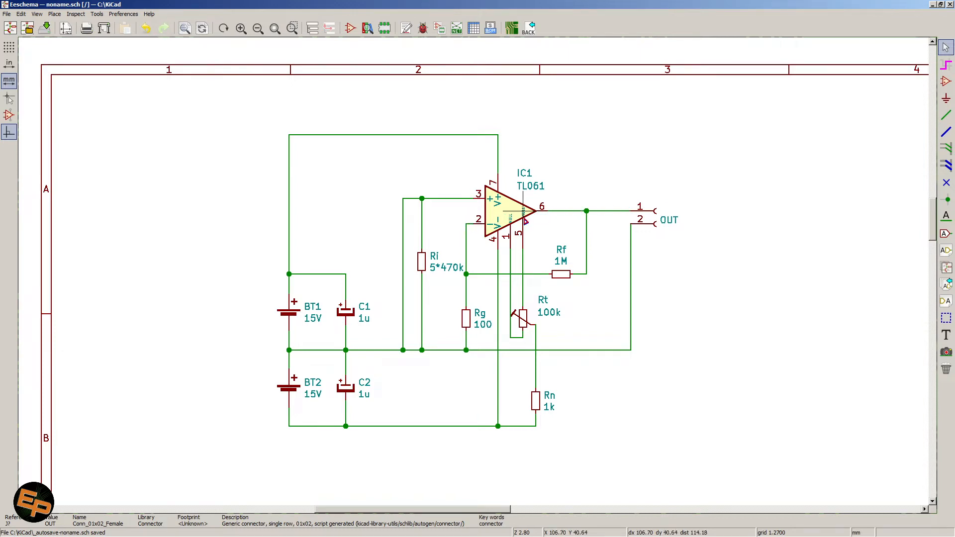
mouse_move(600, 250)
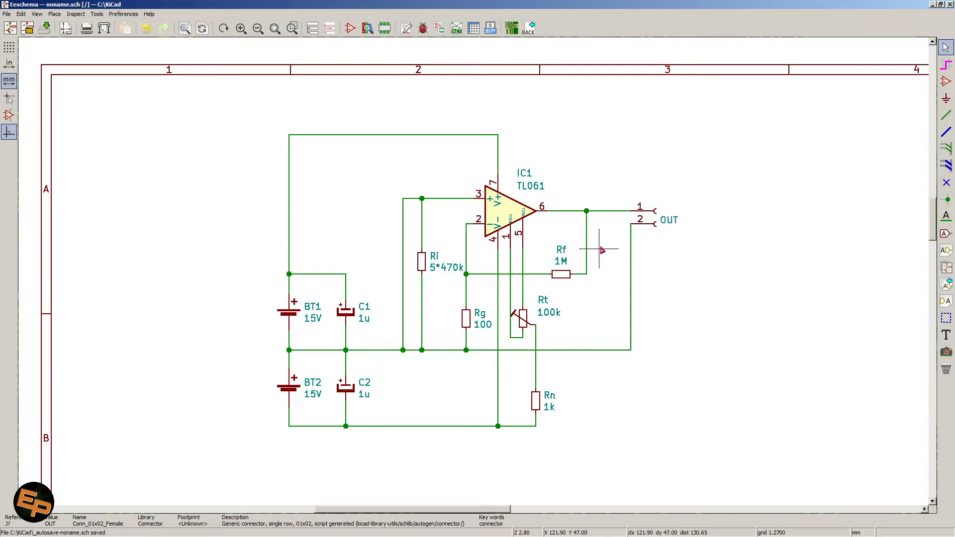
mouse_move(731, 249)
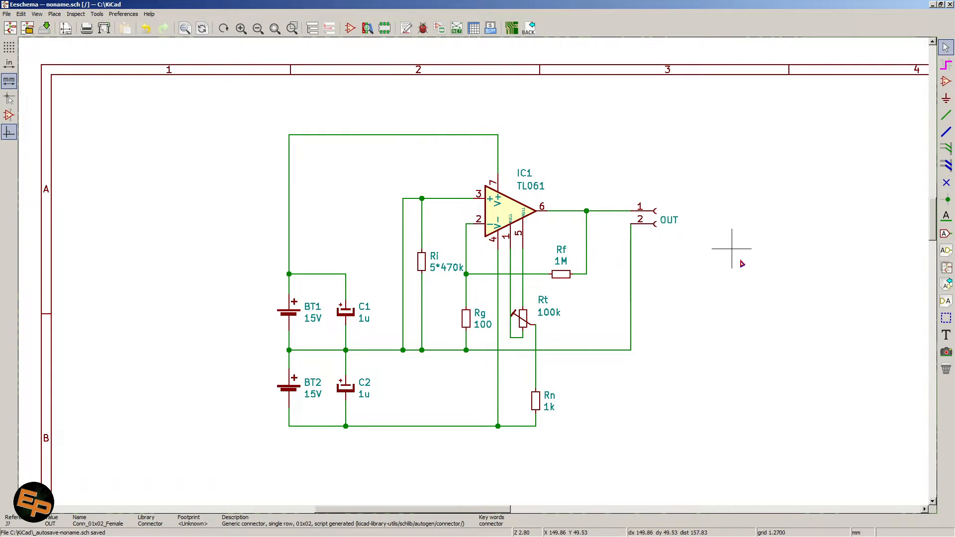
mouse_move(681, 203)
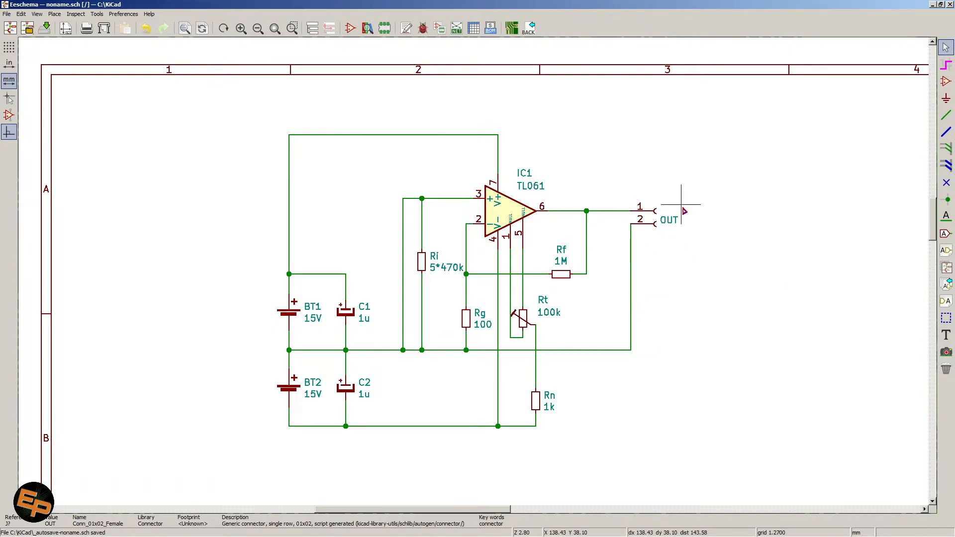
mouse_move(670, 224)
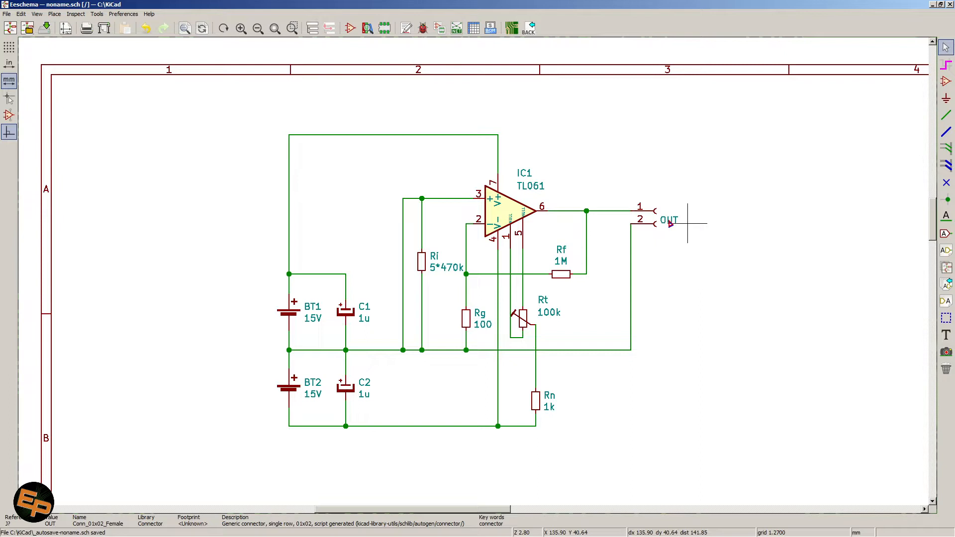
mouse_move(472, 186)
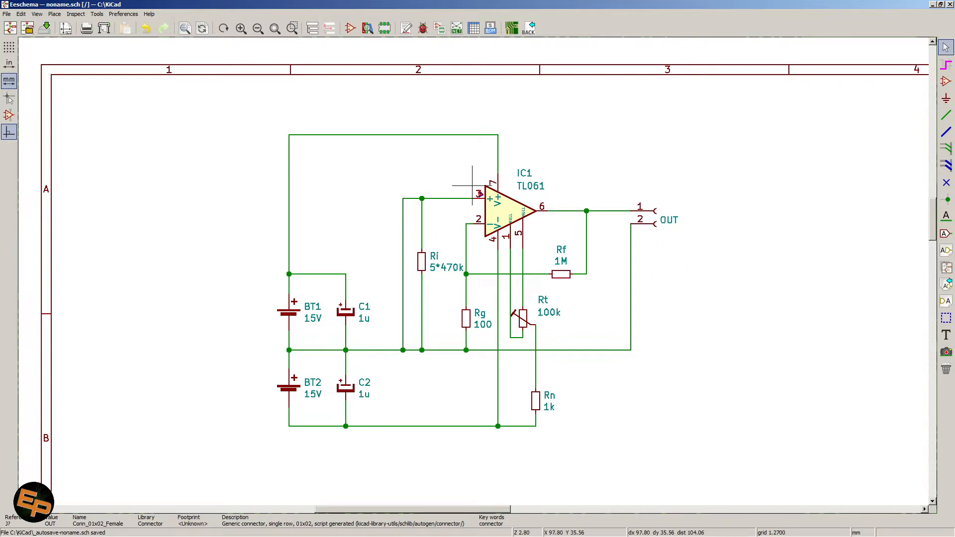
mouse_move(460, 200)
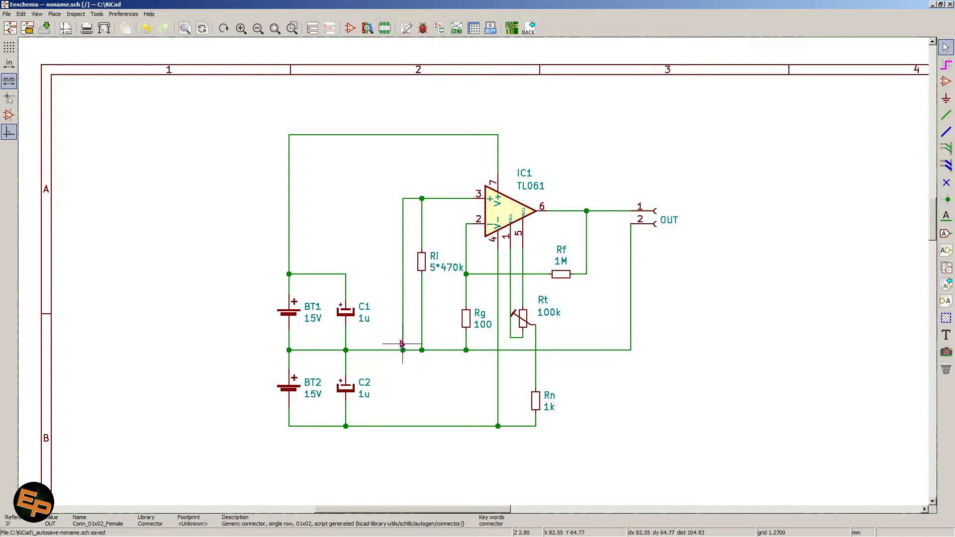
mouse_move(432, 217)
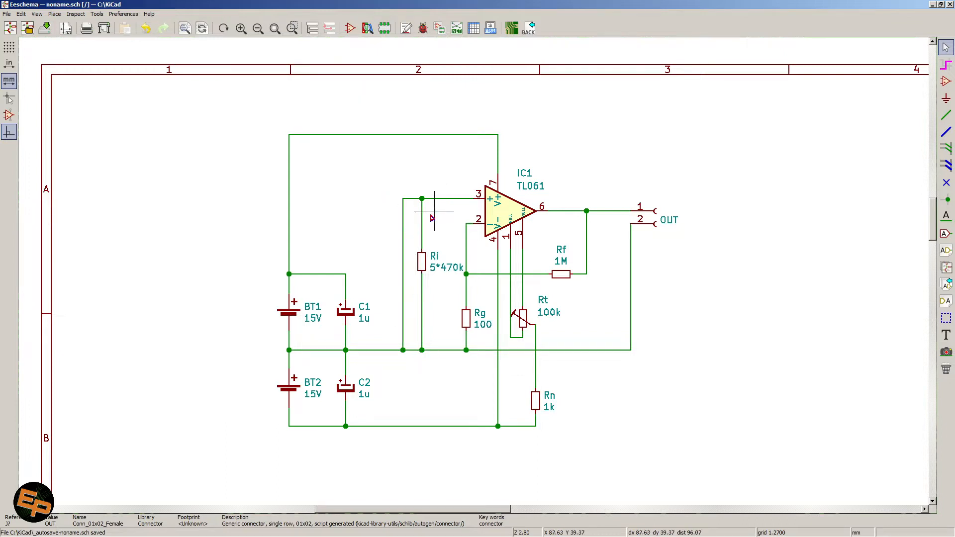
mouse_move(431, 217)
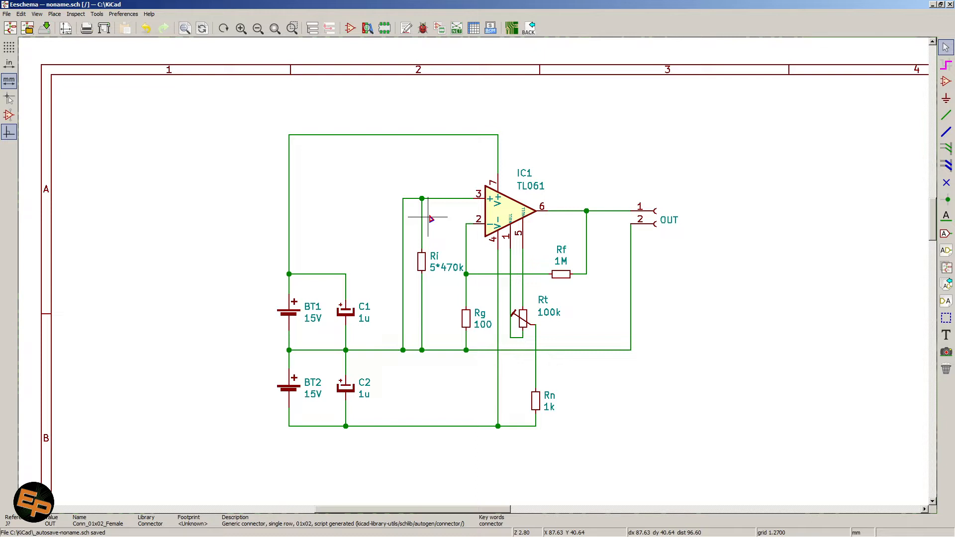
mouse_move(461, 218)
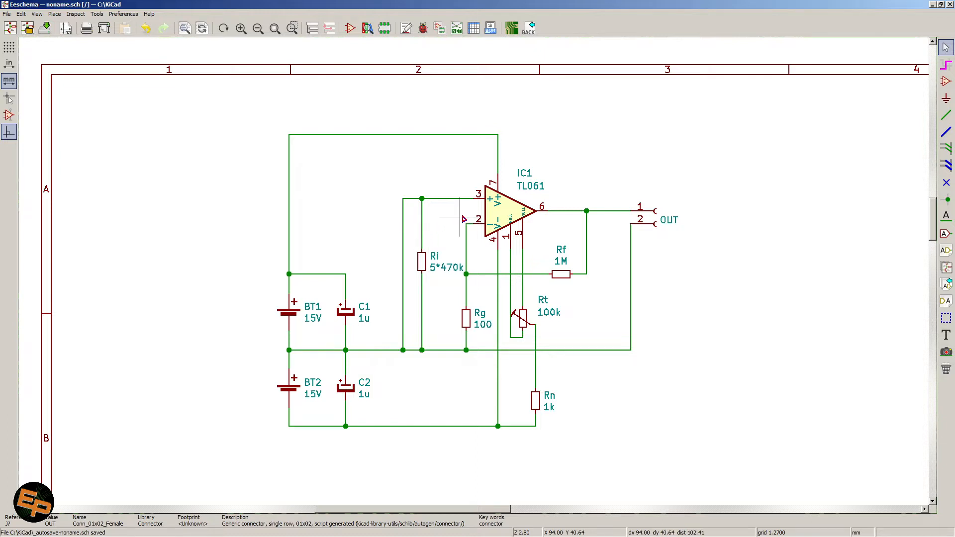
mouse_move(426, 185)
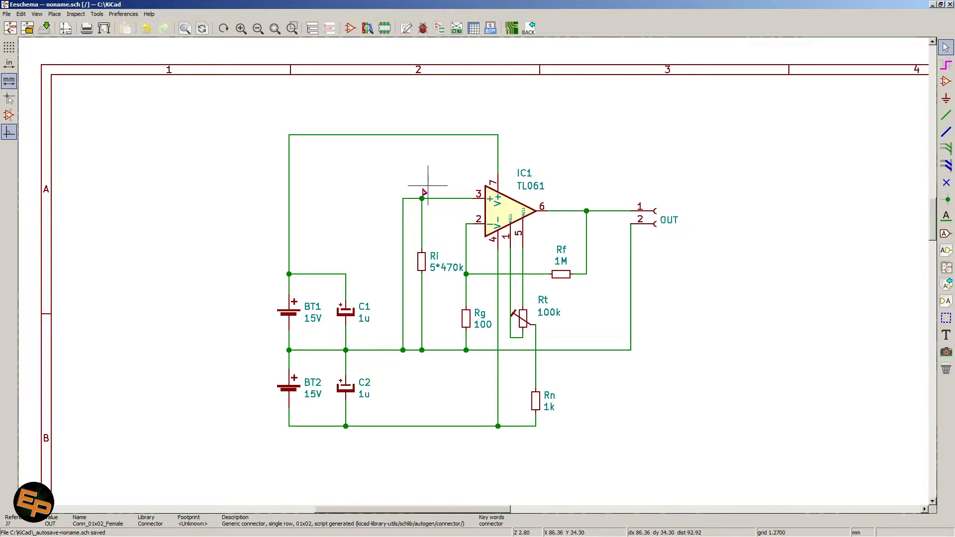
mouse_move(403, 356)
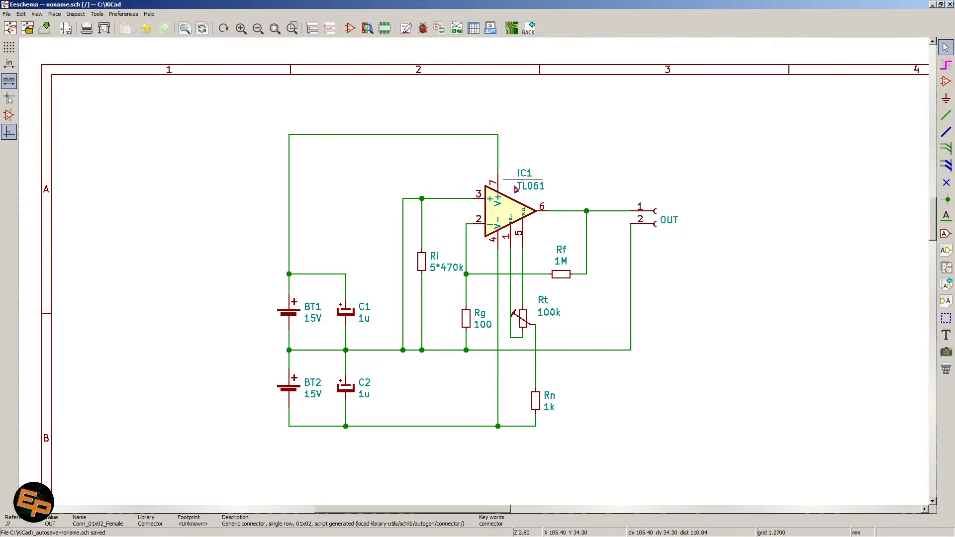
mouse_move(631, 148)
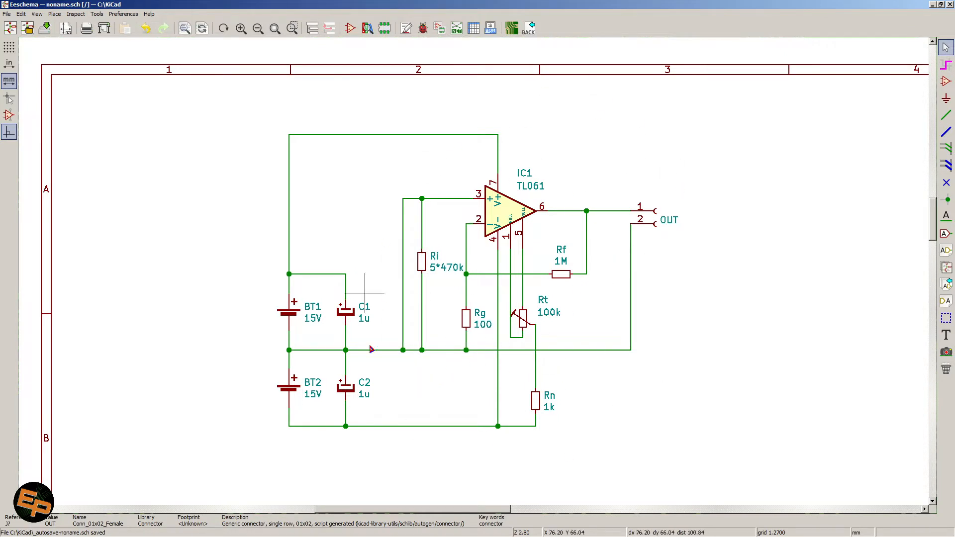
mouse_move(508, 238)
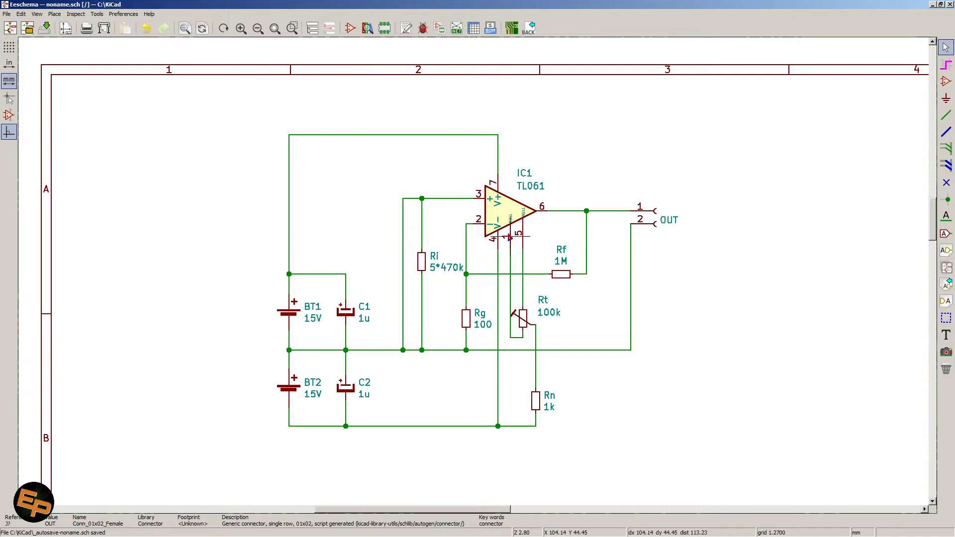
mouse_move(554, 227)
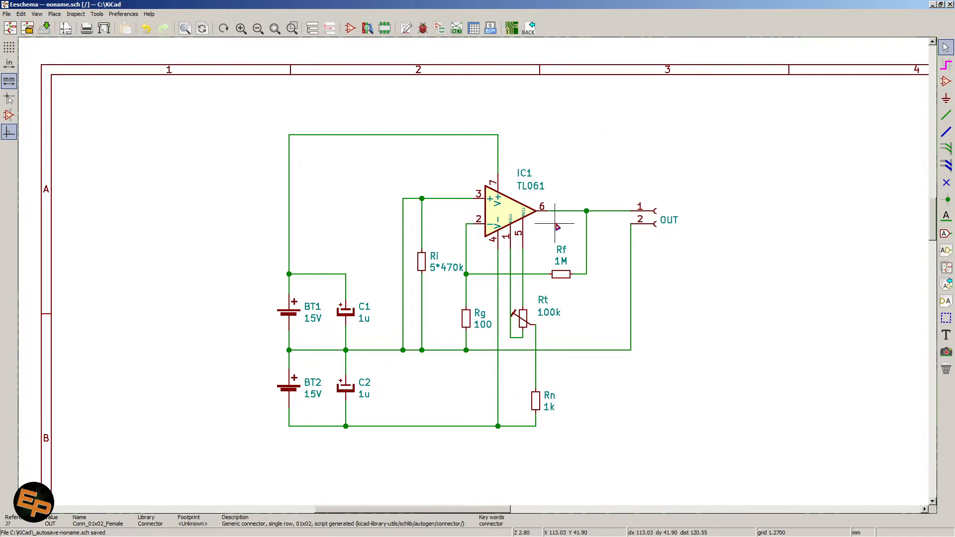
mouse_move(439, 280)
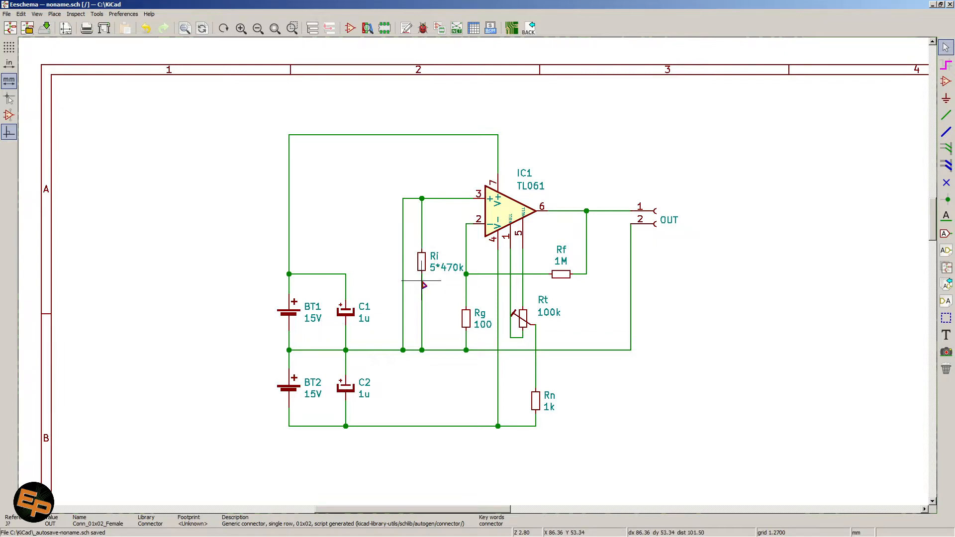
mouse_move(440, 238)
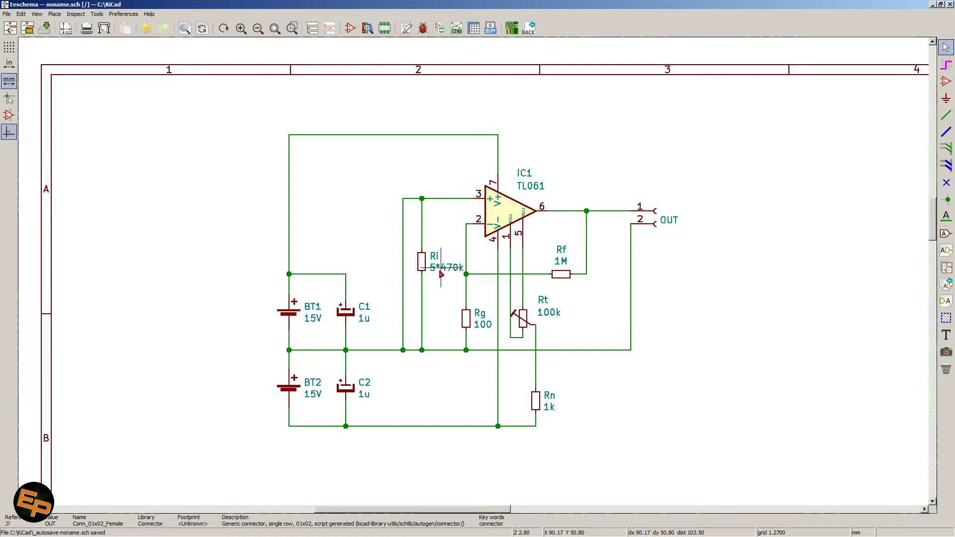
mouse_move(384, 244)
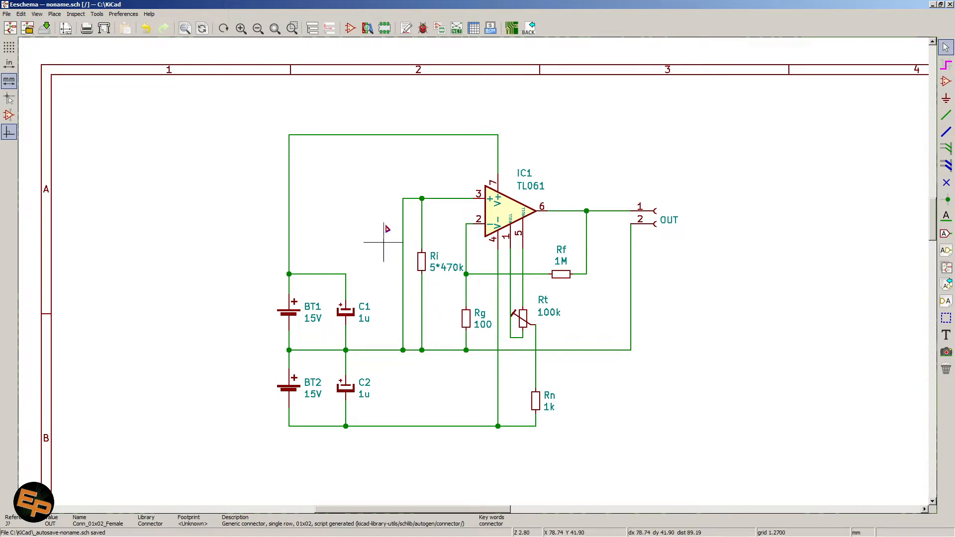
mouse_move(445, 210)
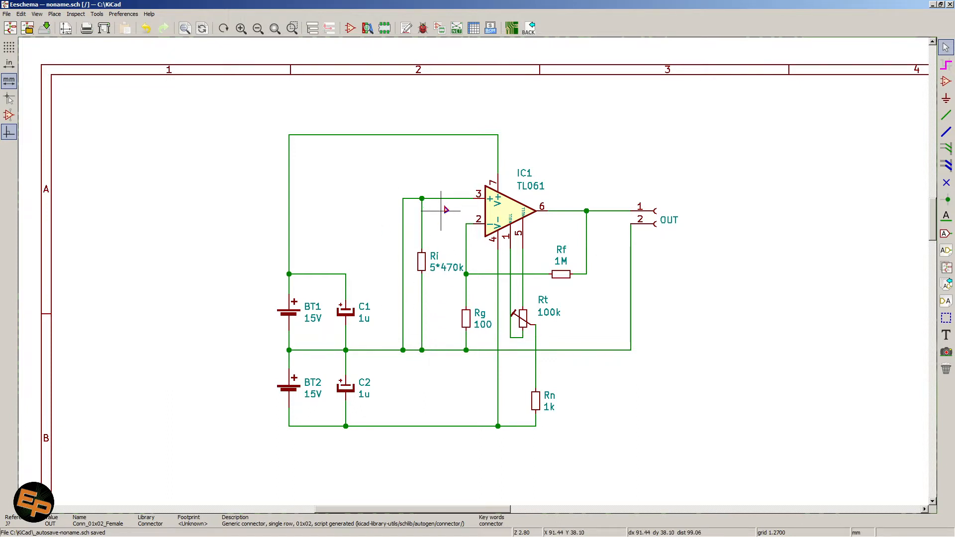
mouse_move(391, 242)
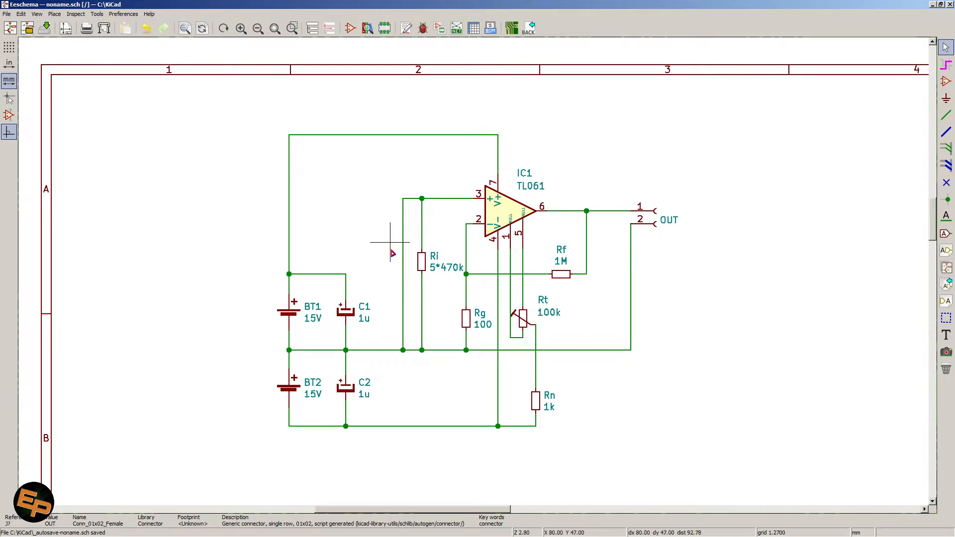
mouse_move(404, 327)
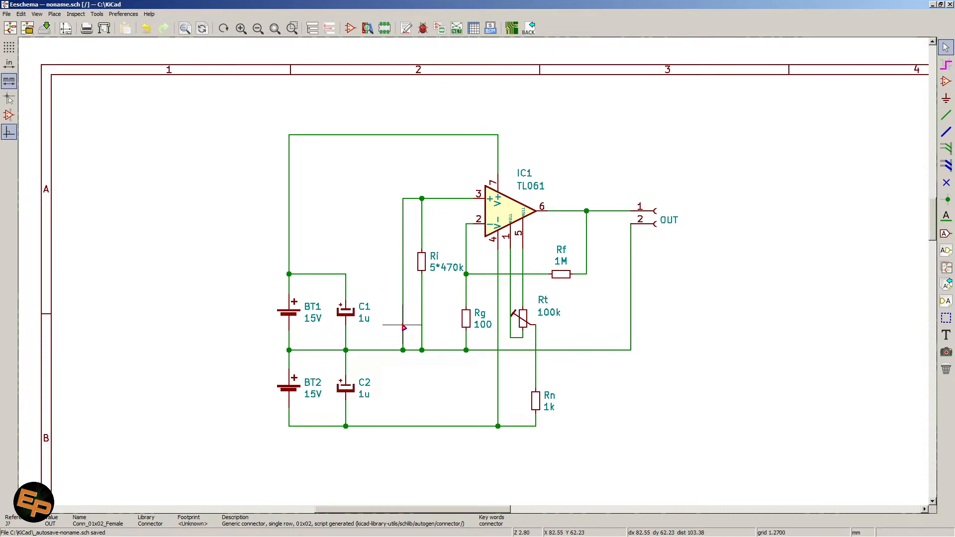
mouse_move(444, 254)
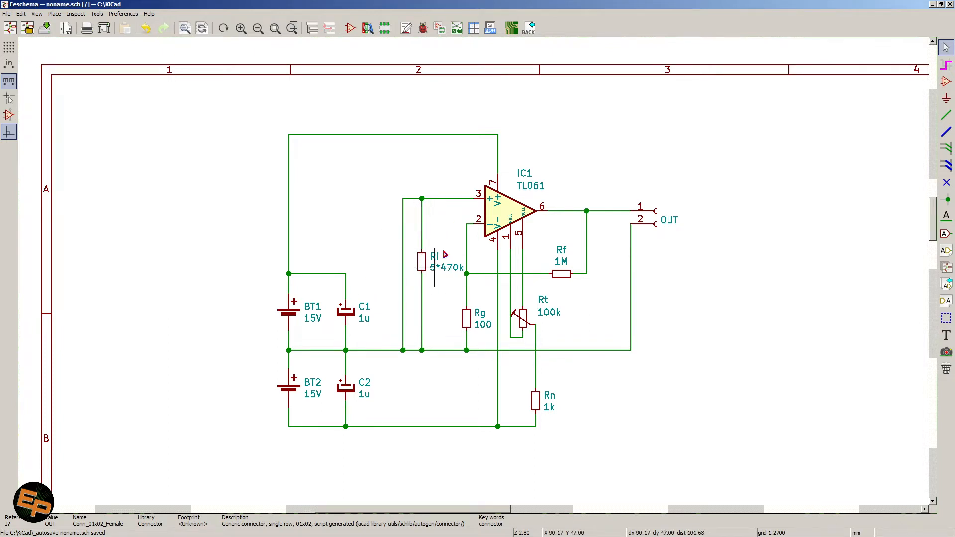
mouse_move(408, 238)
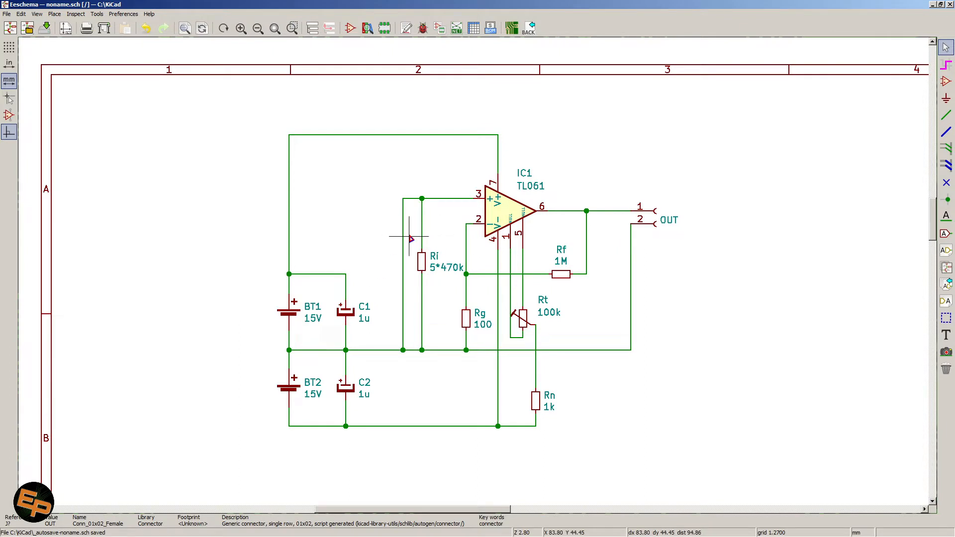
mouse_move(402, 242)
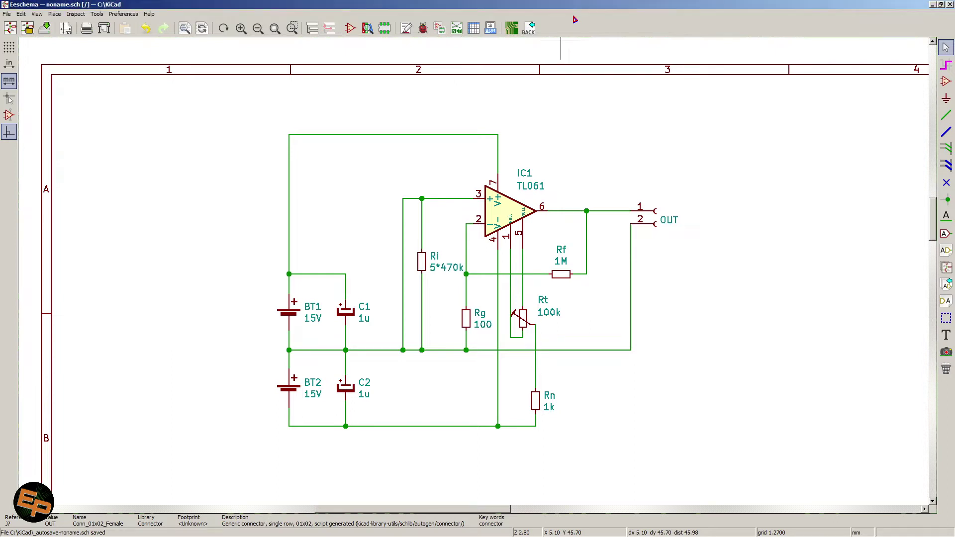
mouse_move(665, 306)
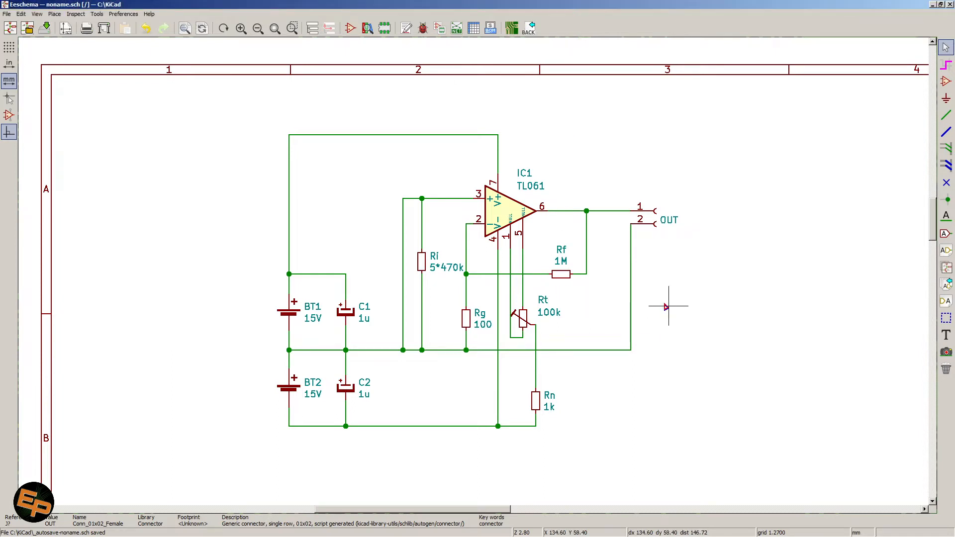
mouse_move(654, 296)
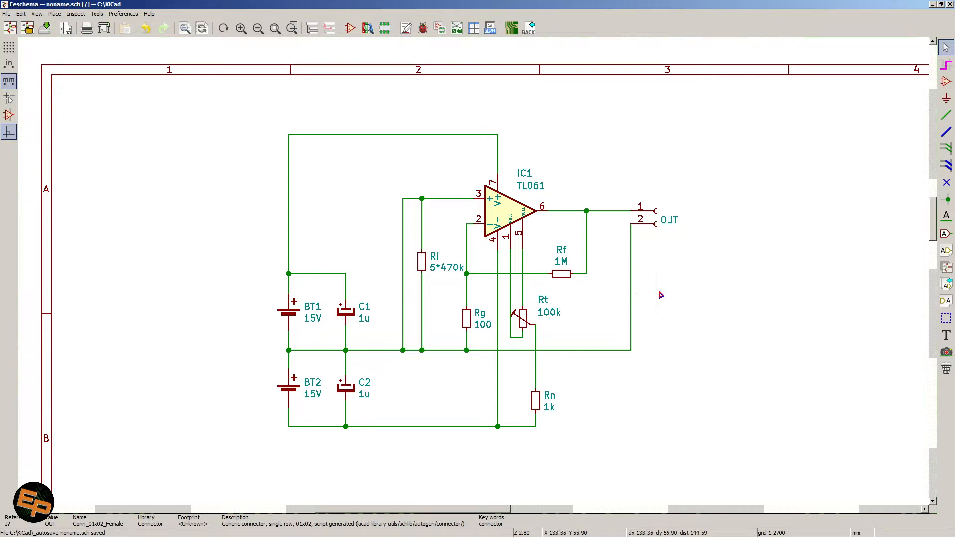
mouse_move(675, 288)
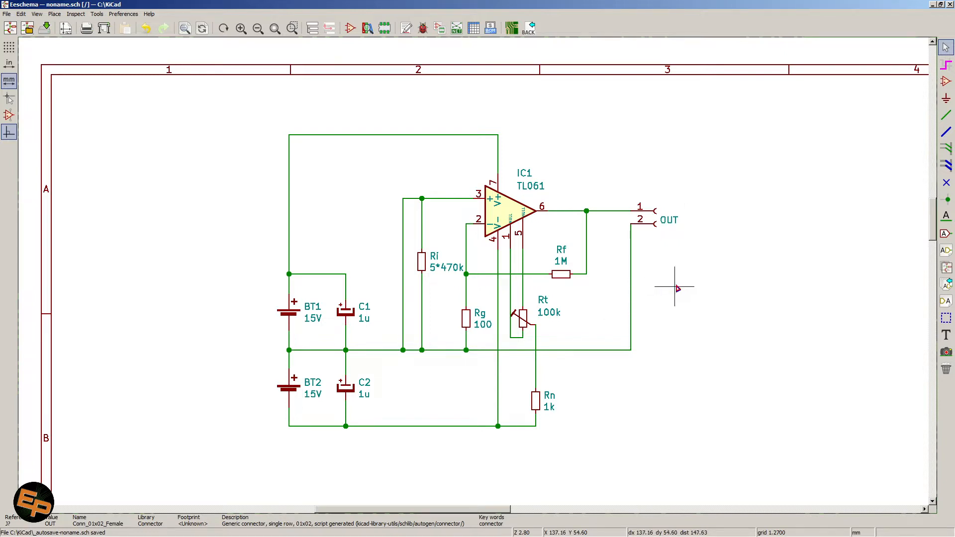